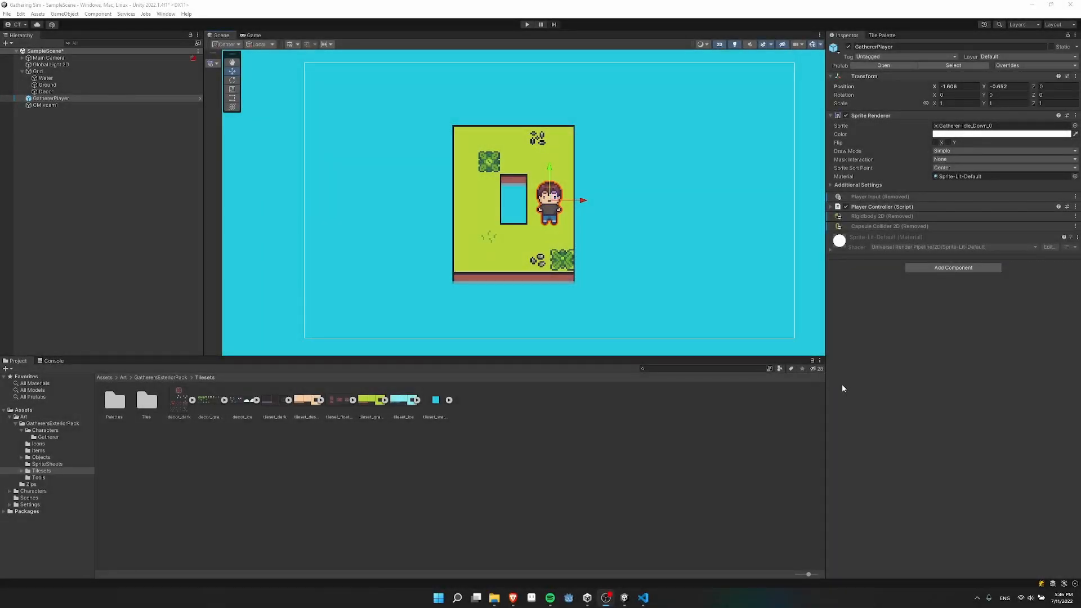
mouse_move(893, 388)
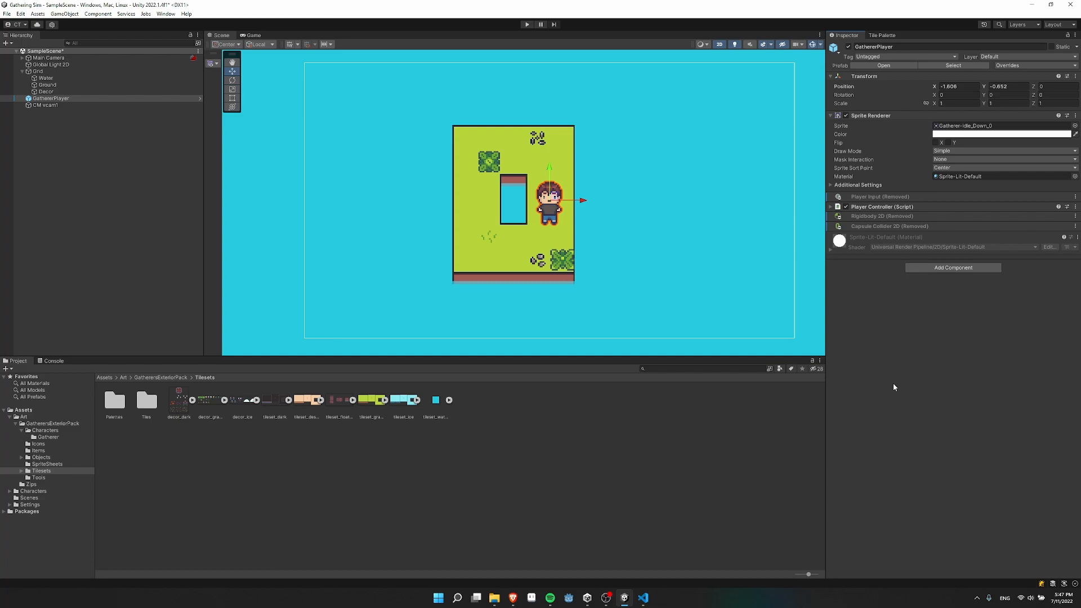
mouse_move(317, 168)
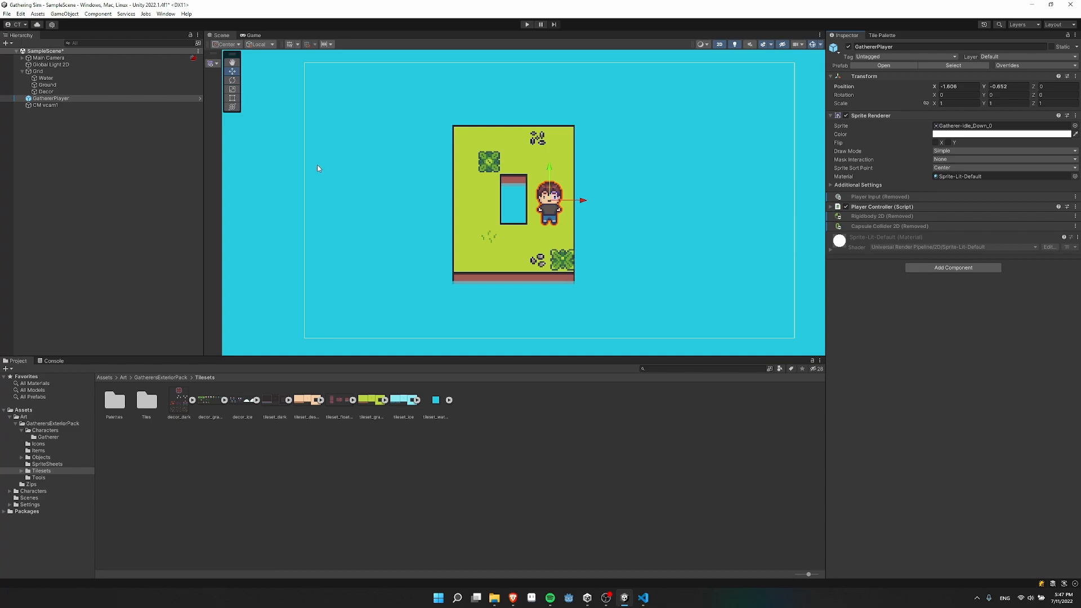
mouse_move(196, 46)
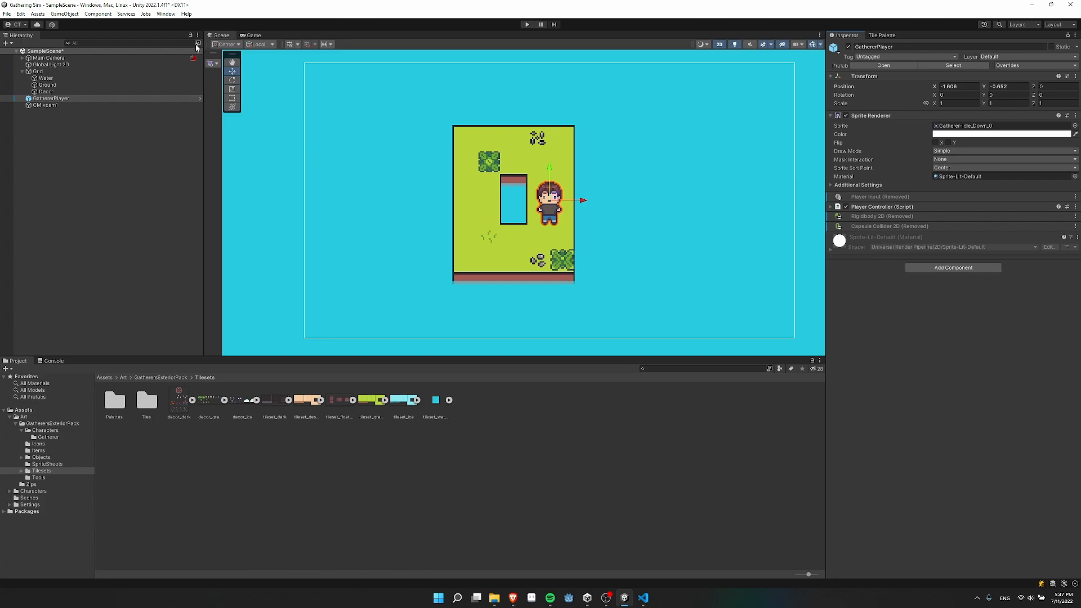
Step: Open the Package Manager from the Window menu, then close it
click(165, 13)
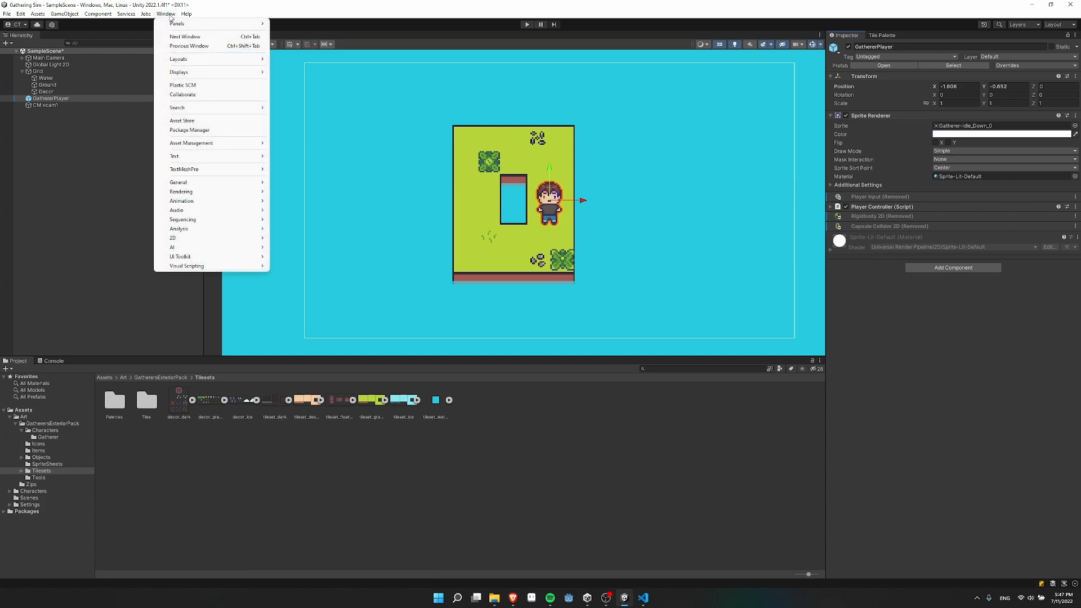
click(189, 130)
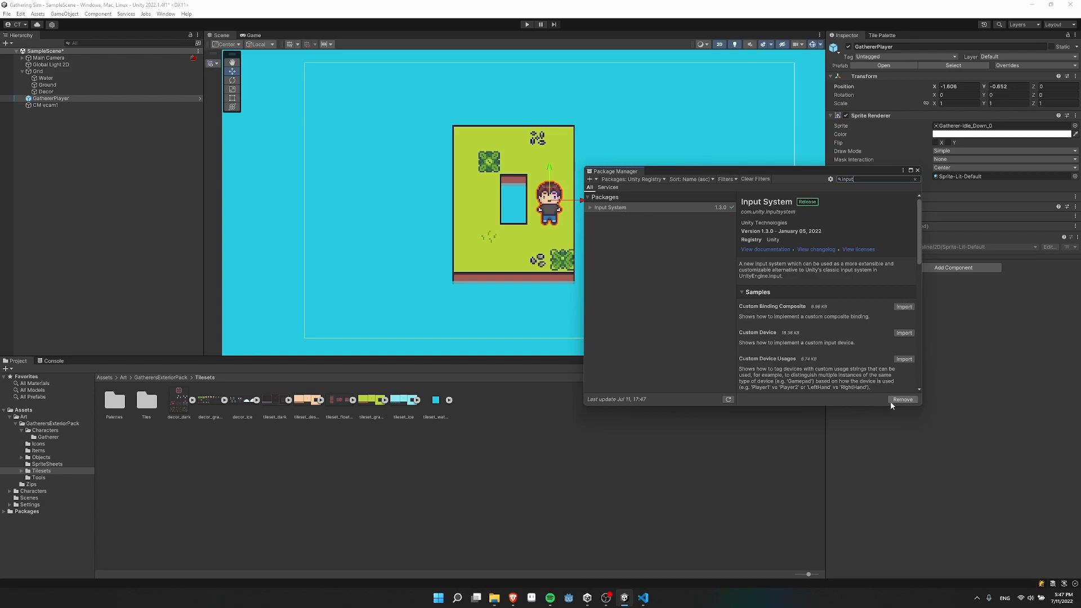
mouse_move(903, 399)
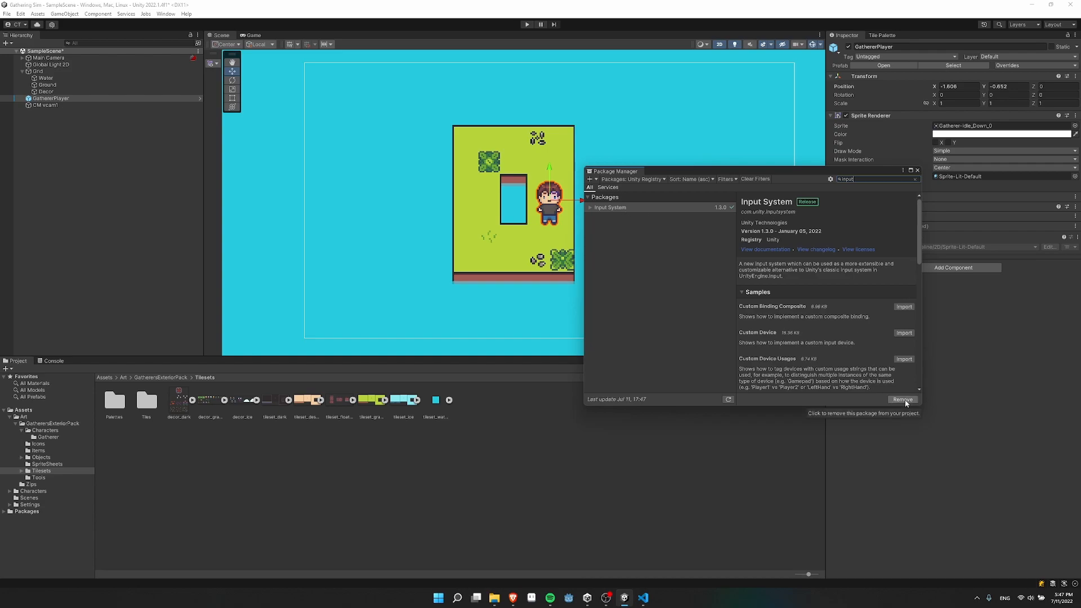
mouse_move(639, 214)
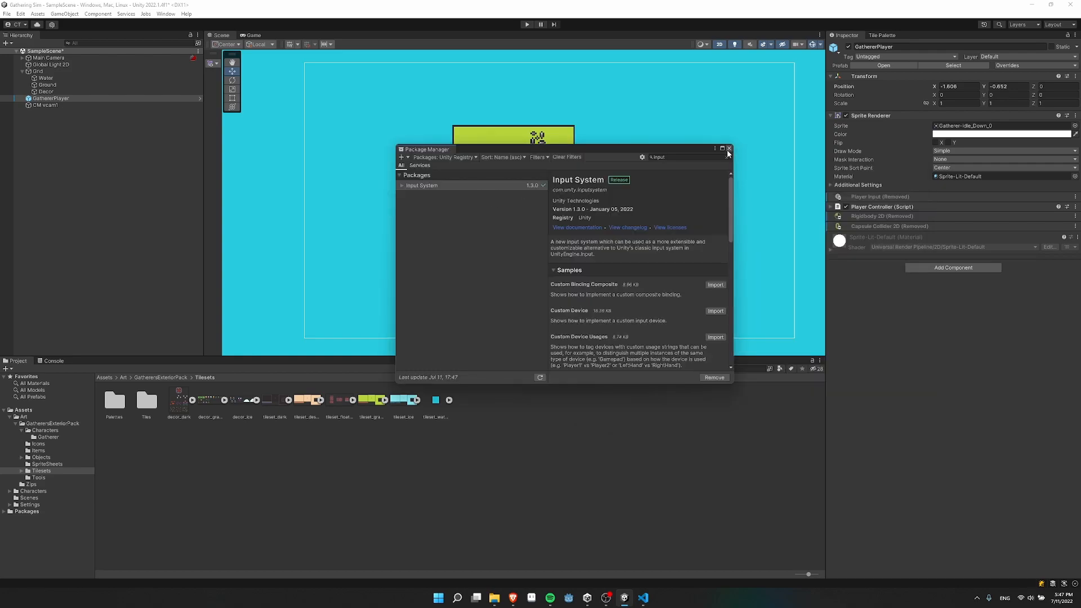
click(728, 148)
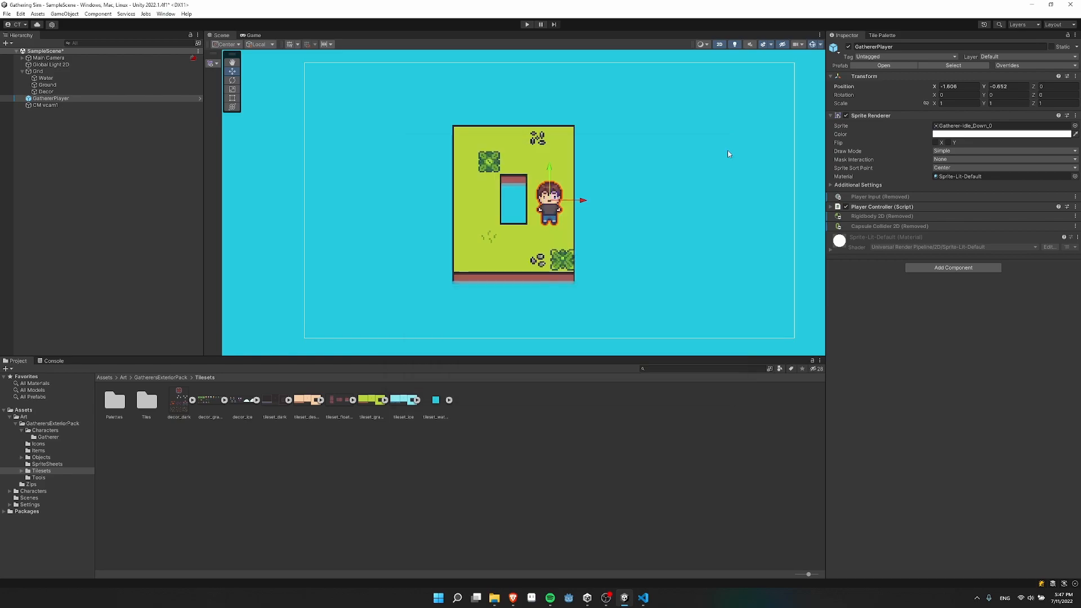
mouse_move(917, 276)
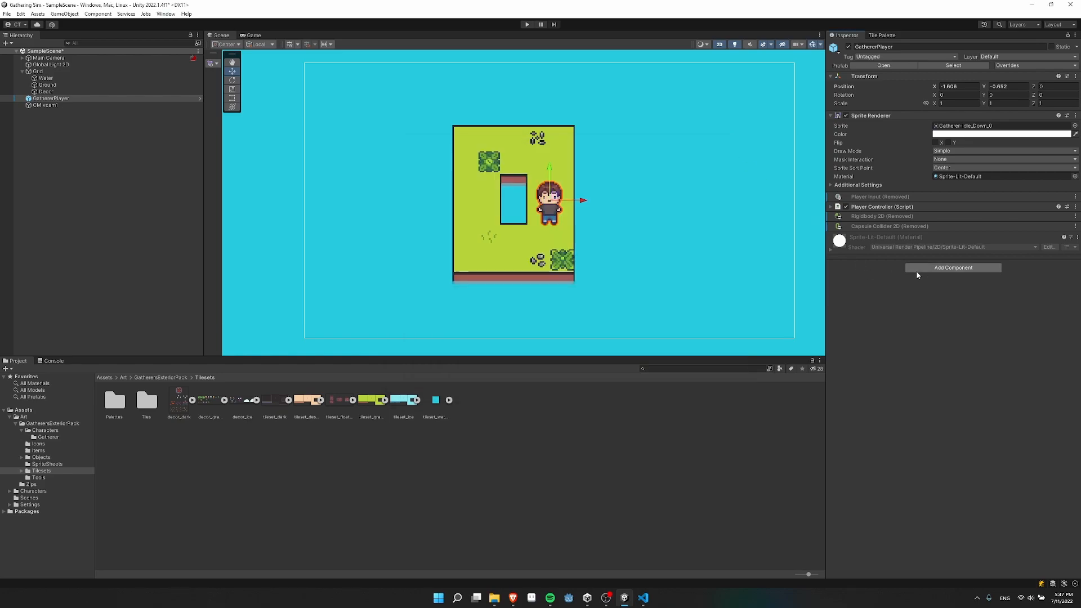
mouse_move(930, 276)
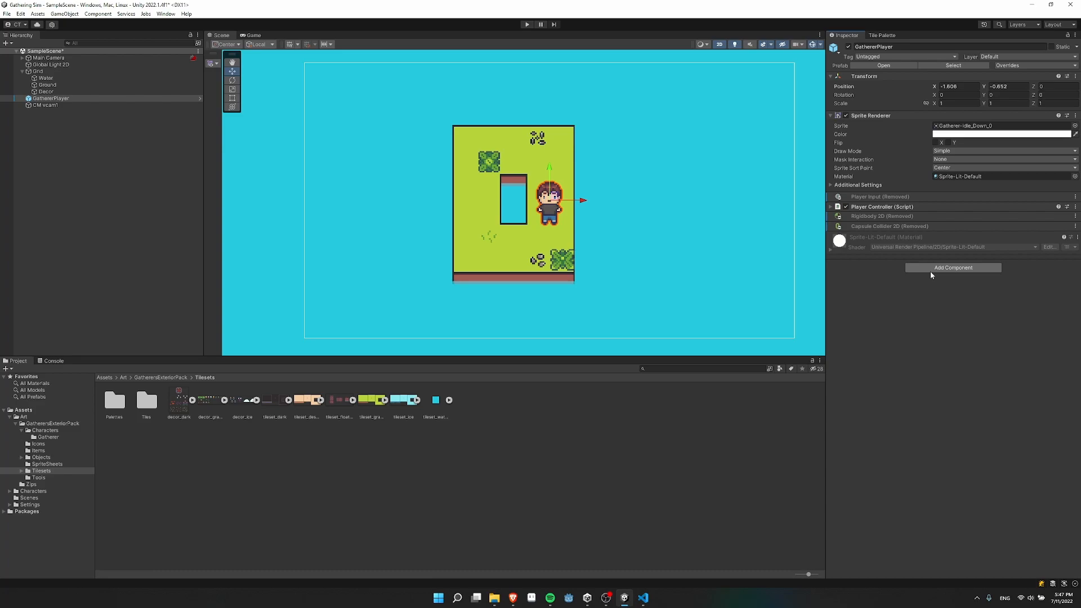
Step: Restore GathererPlayer's Player Input component, expand it, and inspect the GathererPlayer input actions asset
click(953, 267)
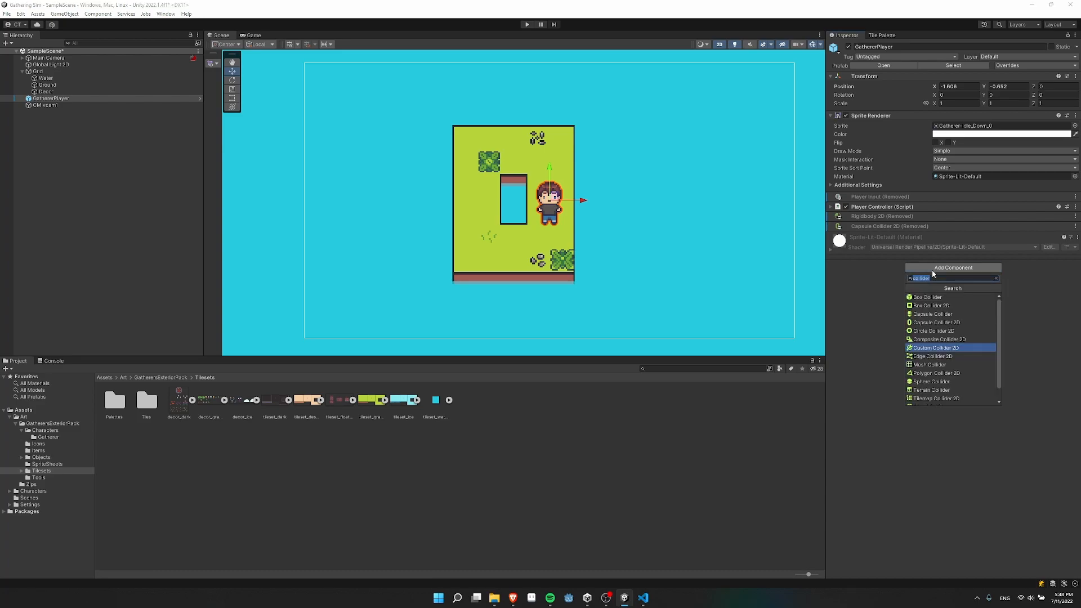
text(playerinput)
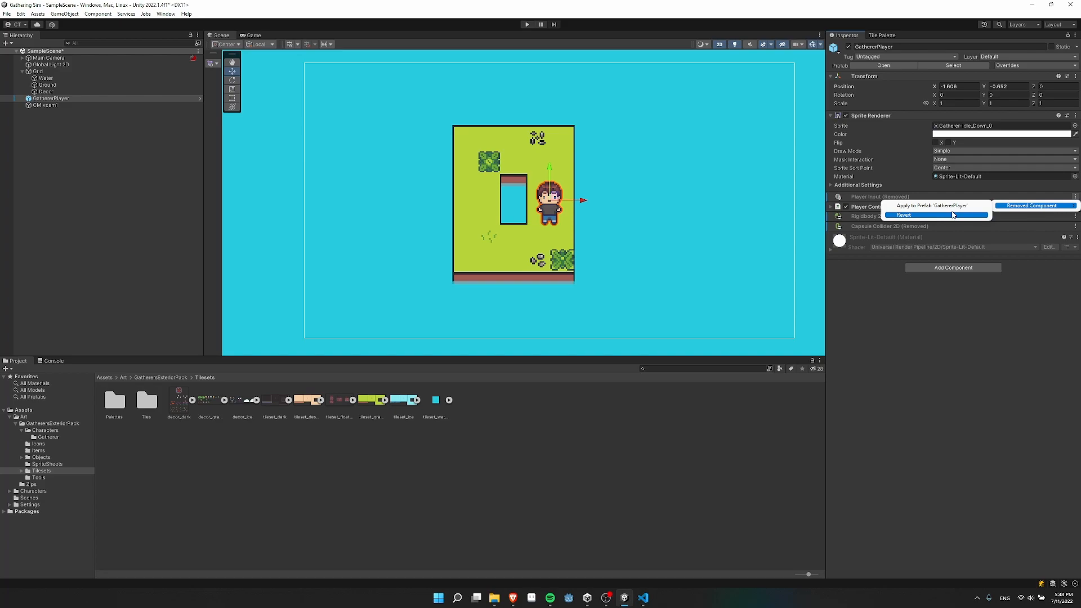
click(903, 215)
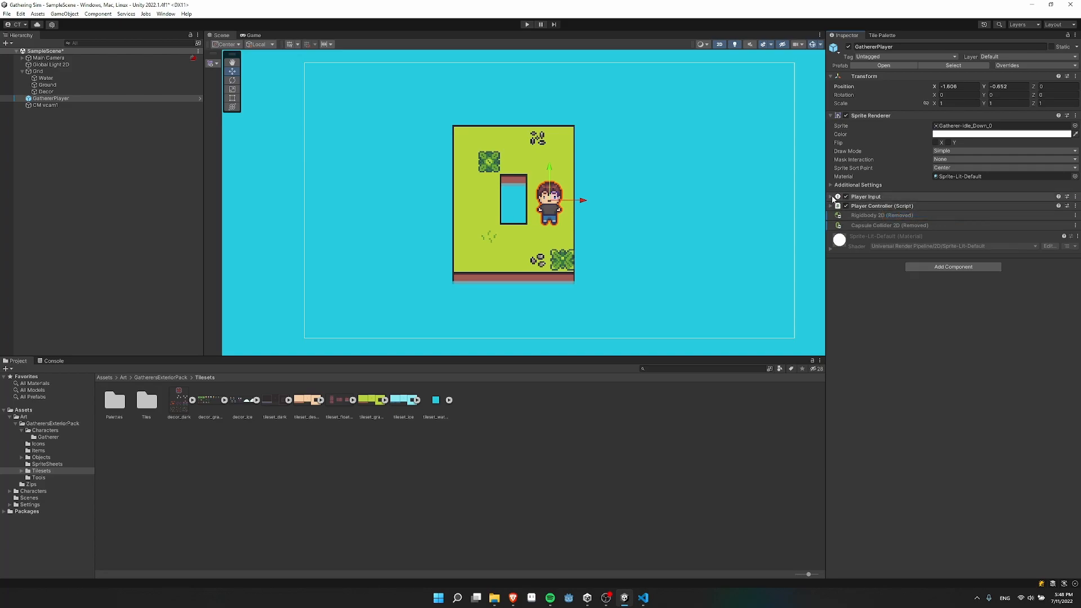
click(831, 197)
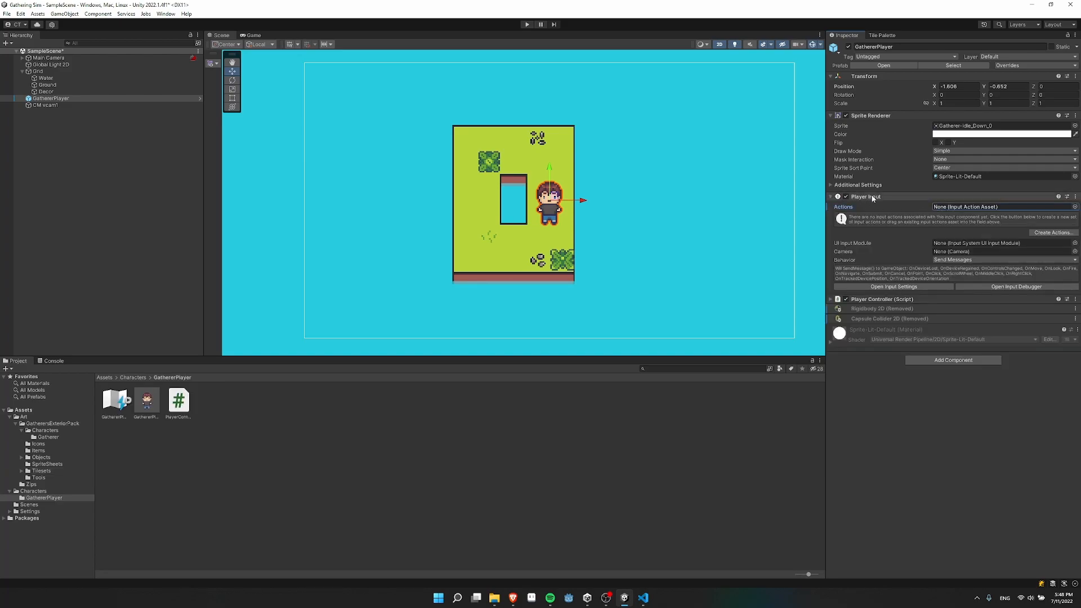
mouse_move(948, 219)
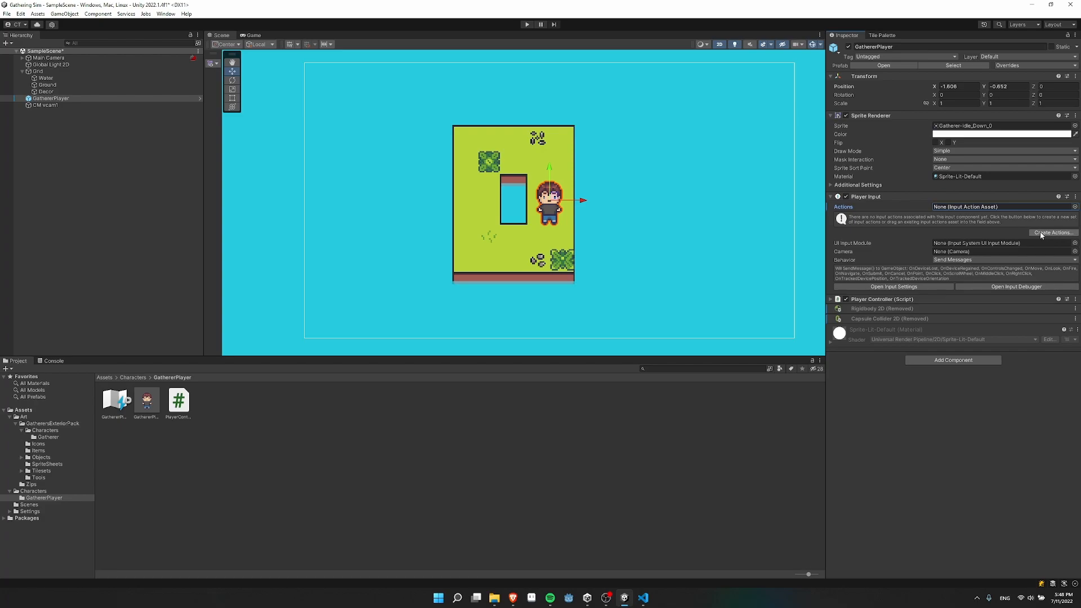
mouse_move(684, 347)
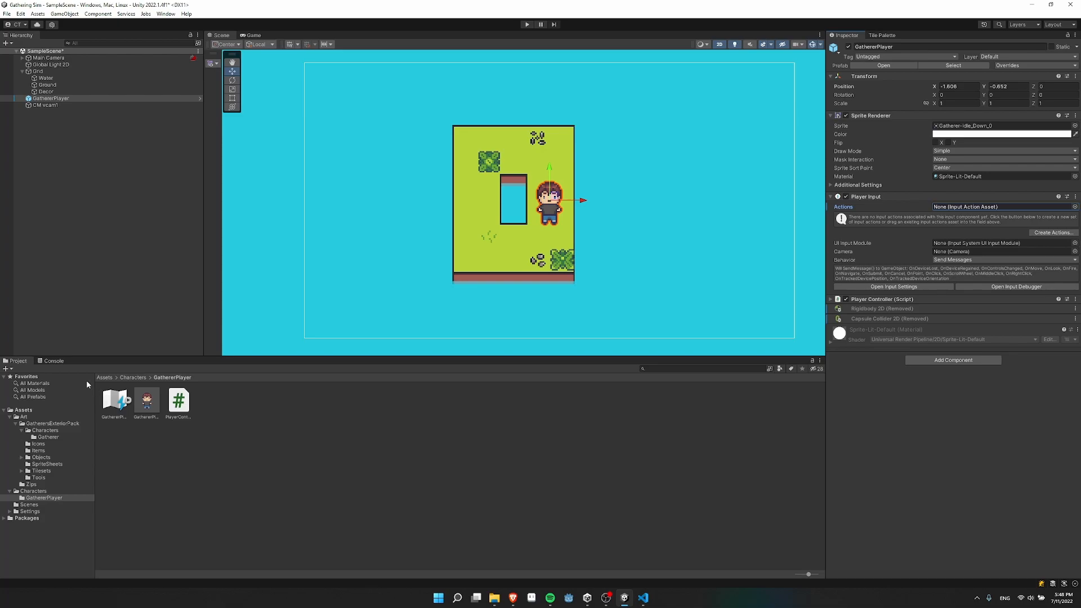
click(114, 401)
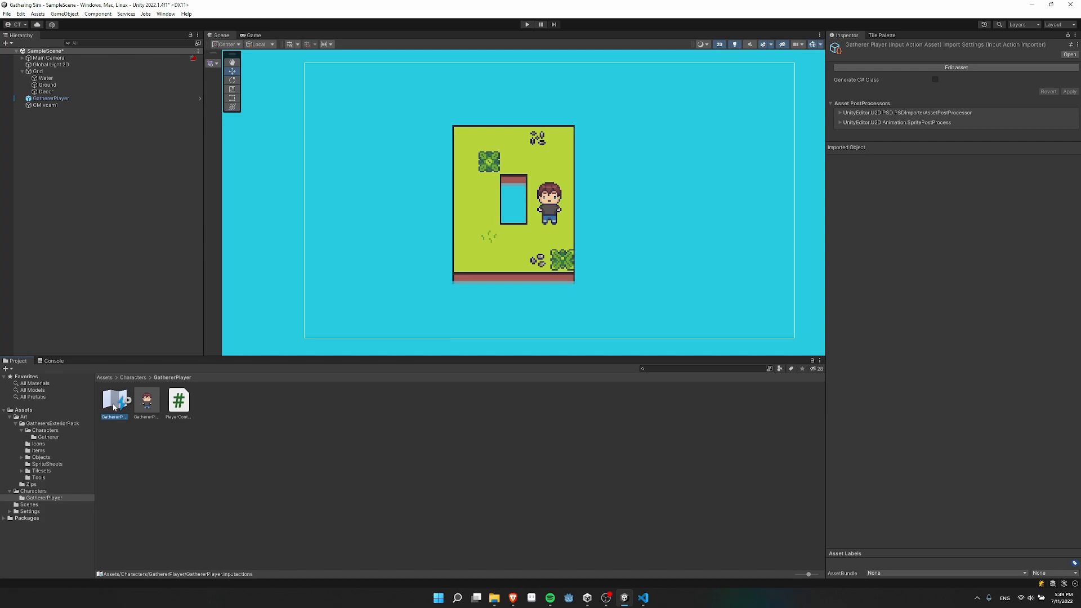
Step: Assign the GathererPlayer actions asset to GathererPlayer's Player Input Actions field
click(50, 98)
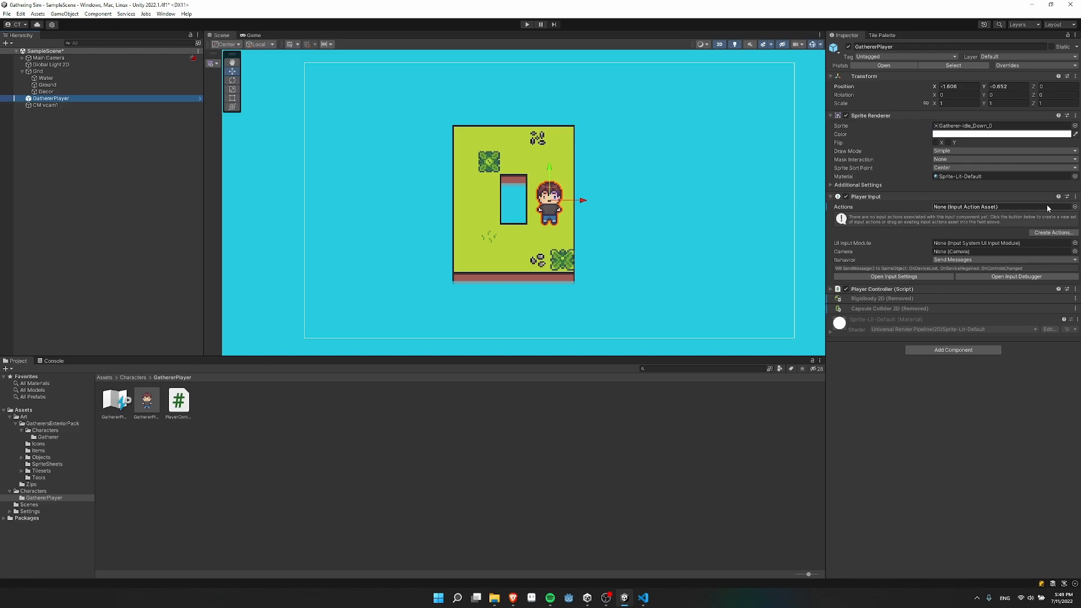
click(1074, 206)
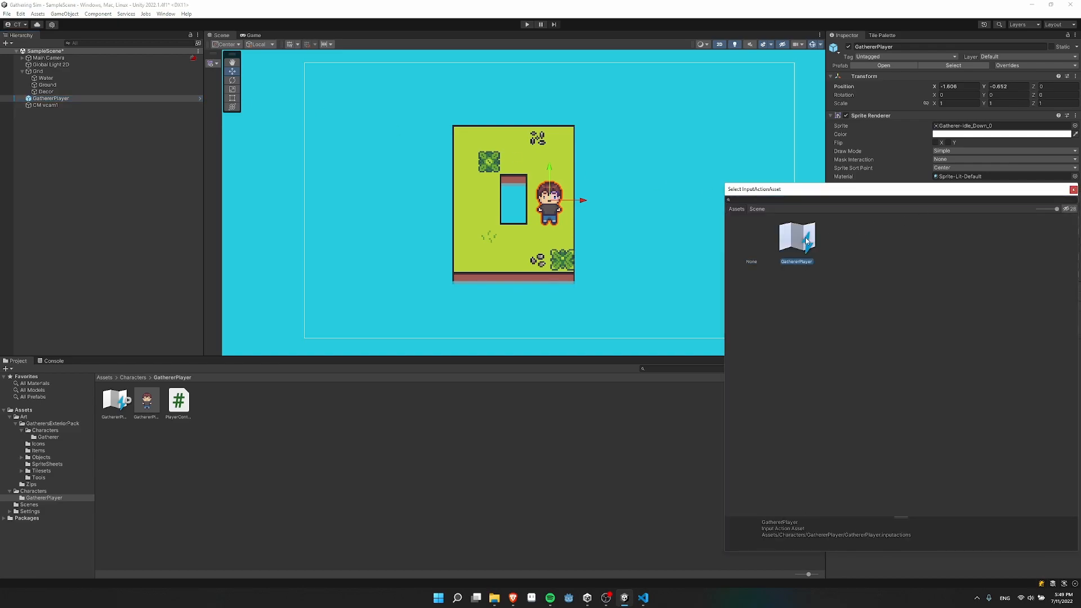
double_click(796, 237)
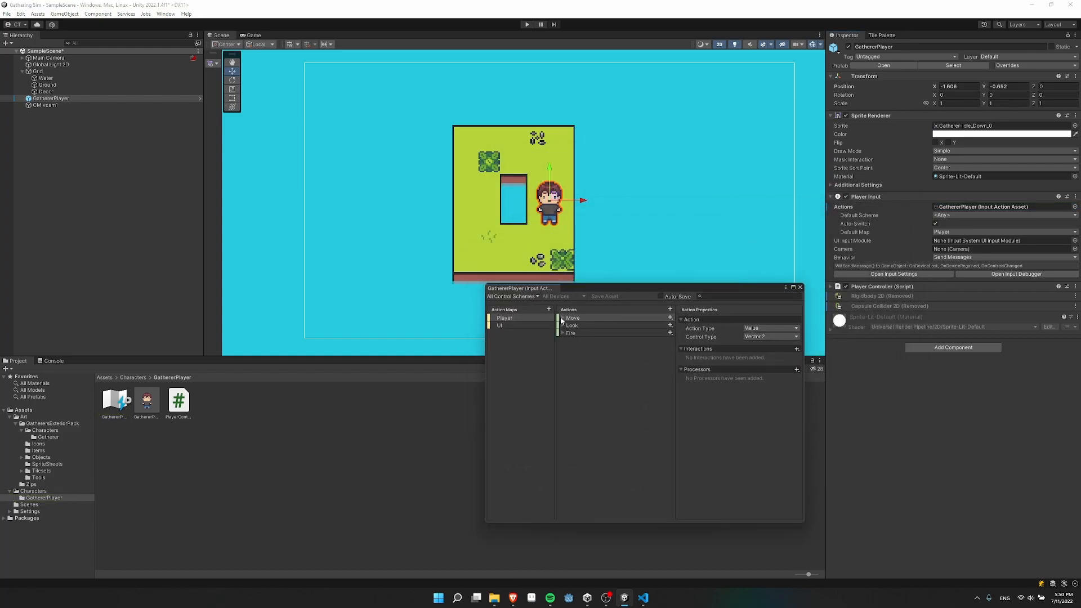
Step: Review the Move WASD, Look and Fire bindings, then close the Input Actions editor
click(561, 317)
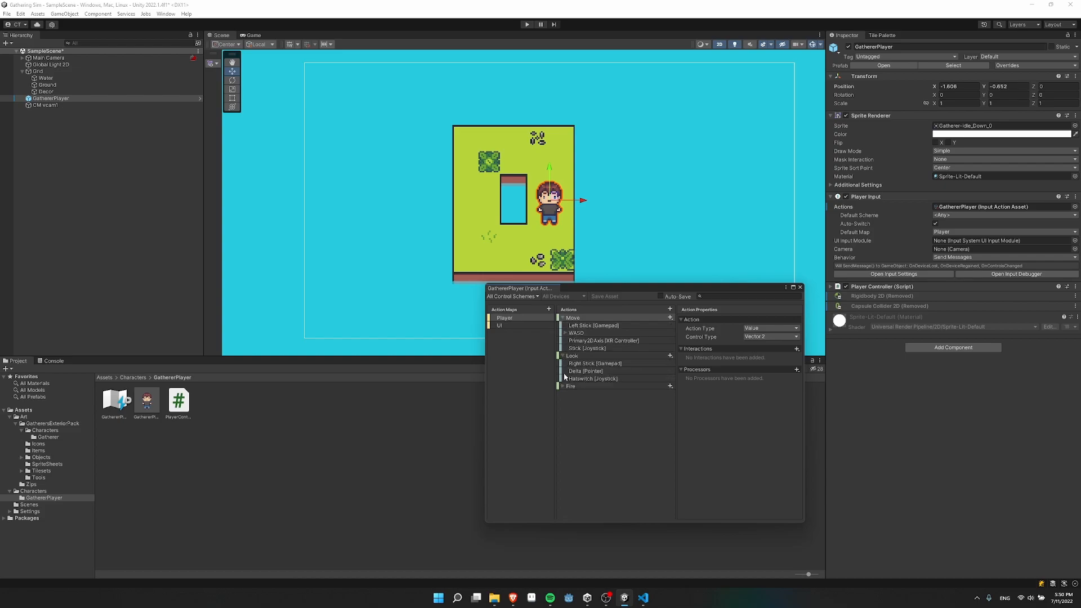
click(560, 386)
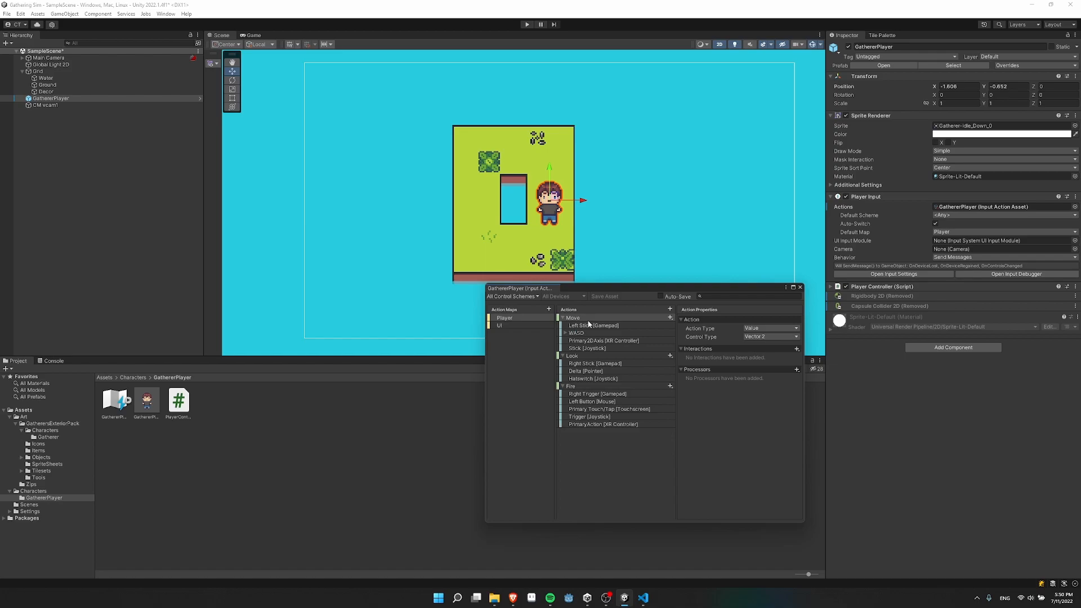
mouse_move(597, 329)
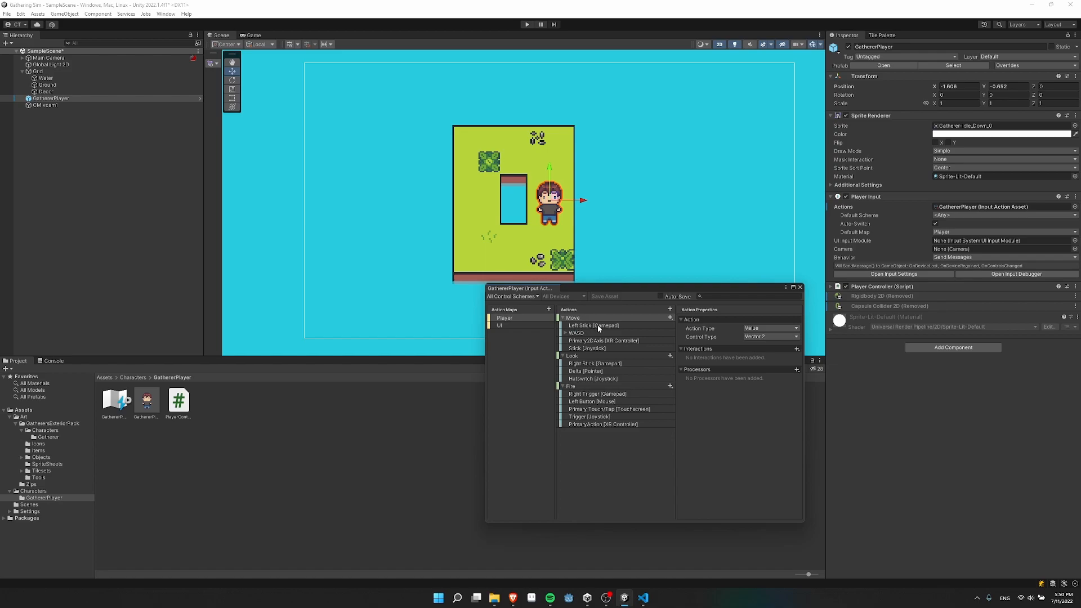
mouse_move(594, 326)
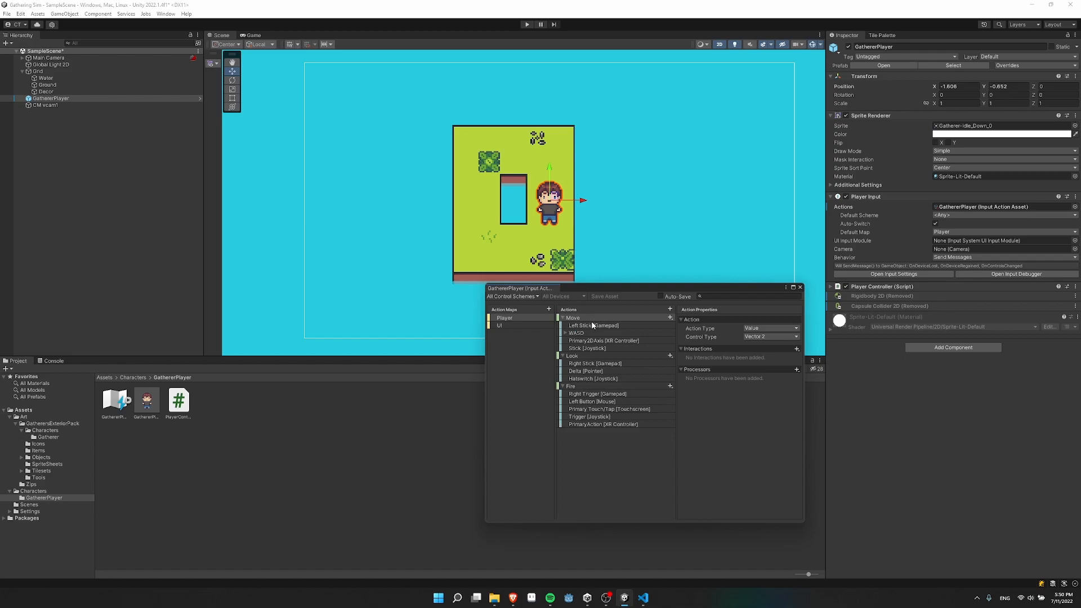
mouse_move(580, 331)
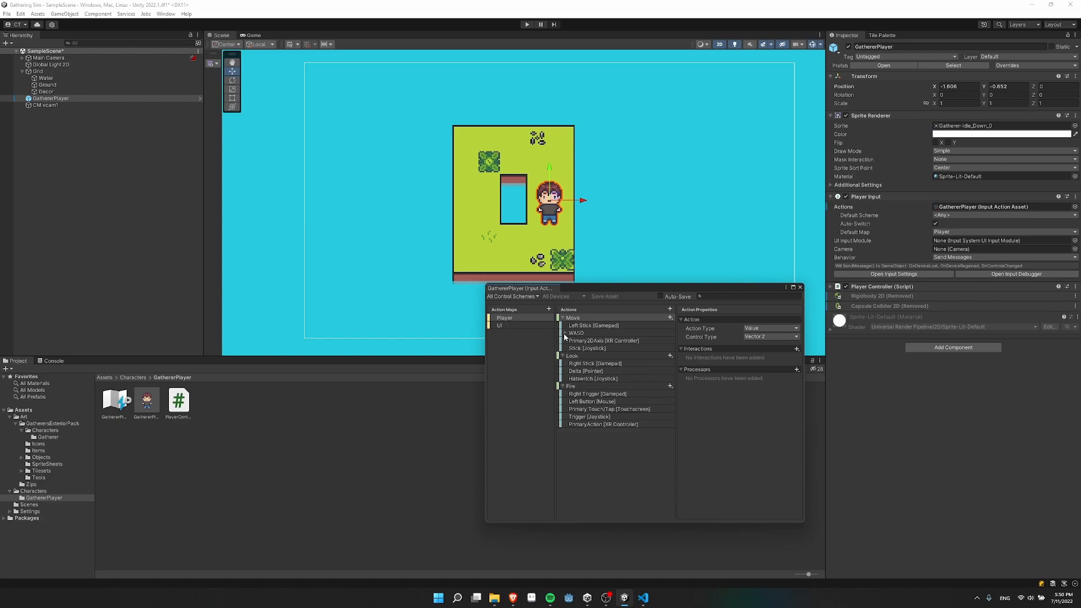
click(564, 333)
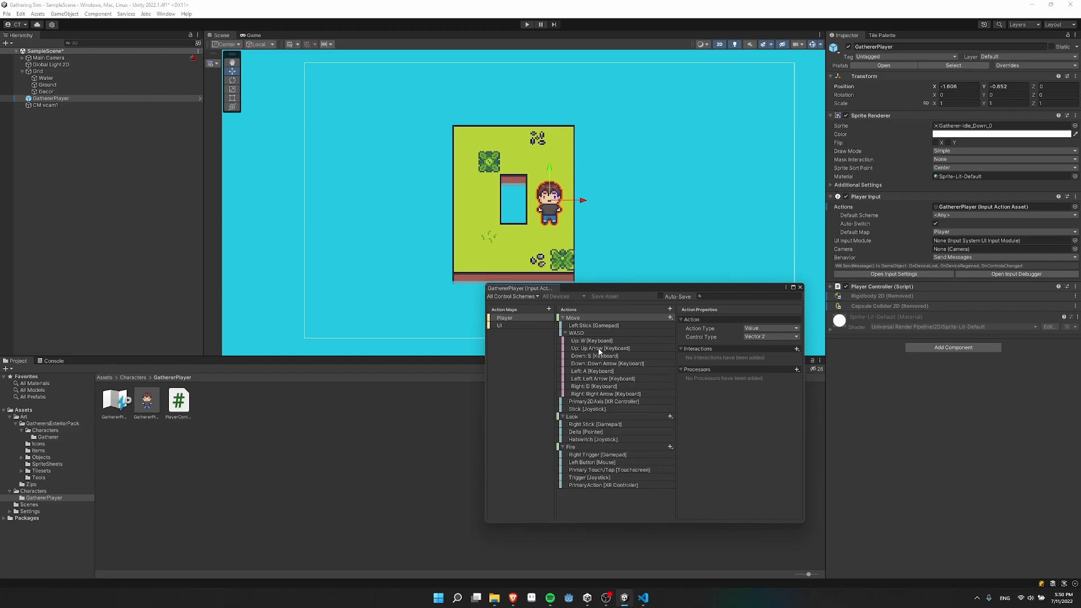
mouse_move(632, 353)
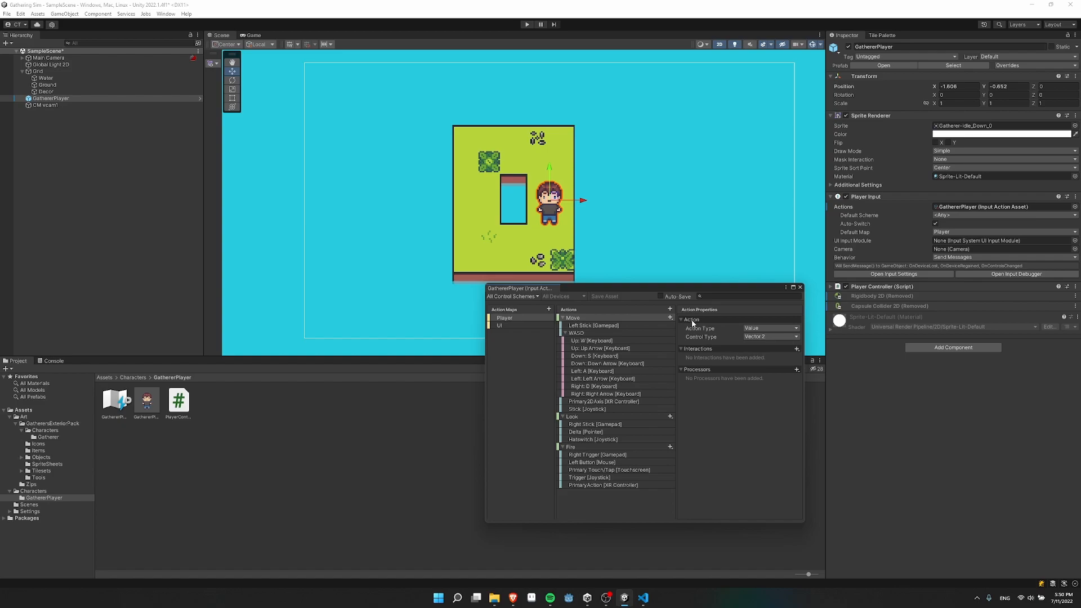
mouse_move(729, 332)
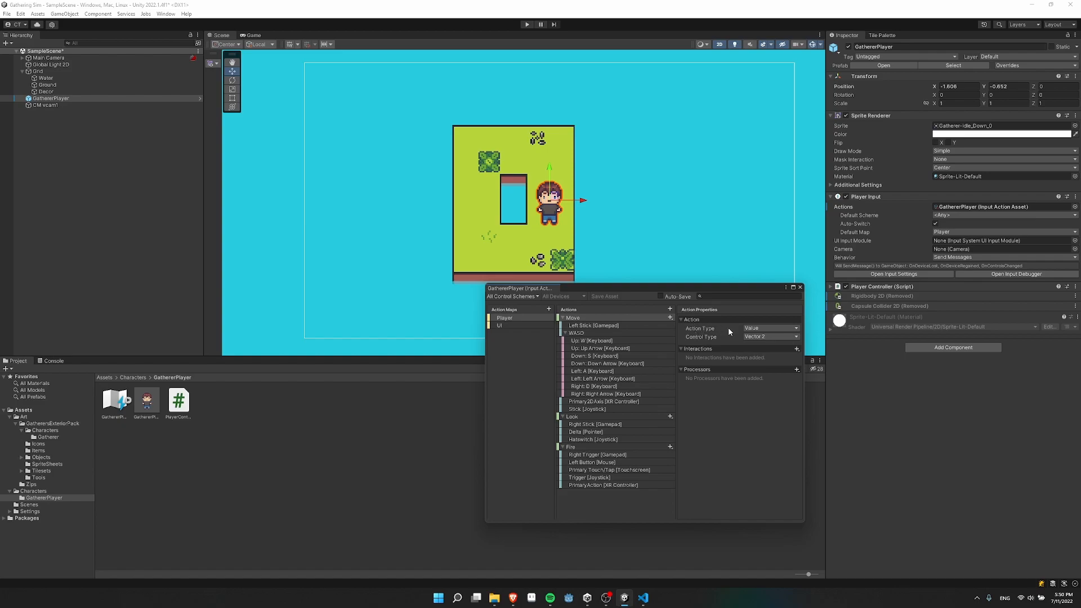
mouse_move(715, 344)
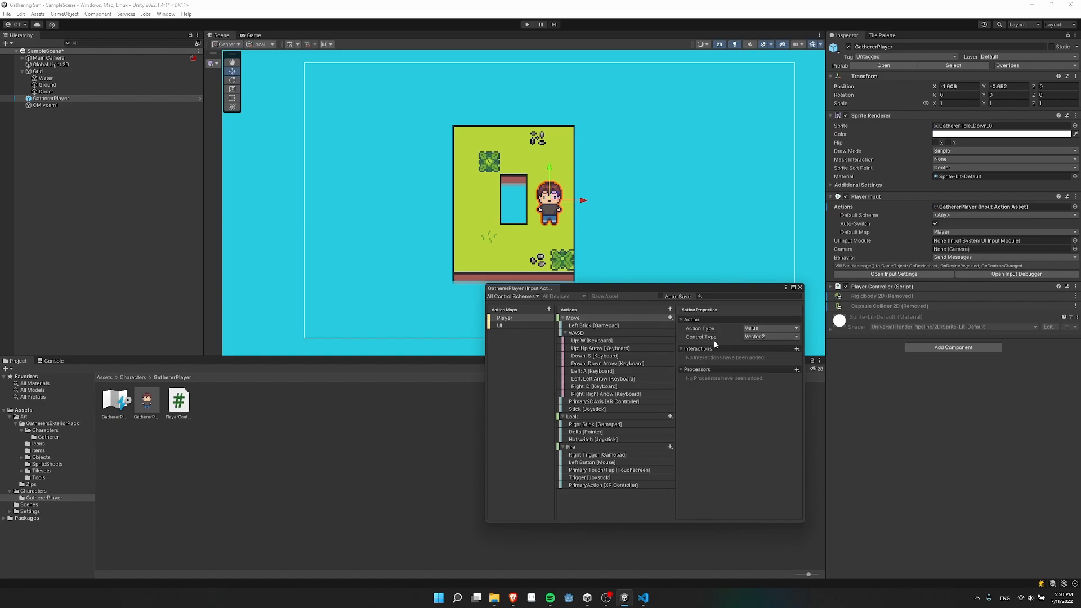
mouse_move(716, 337)
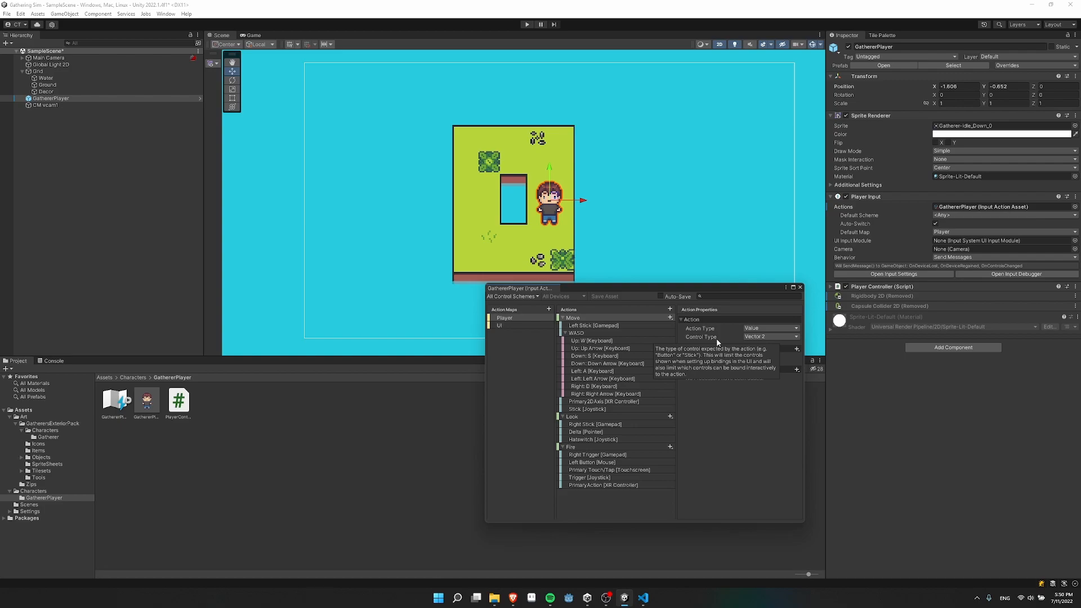
mouse_move(727, 343)
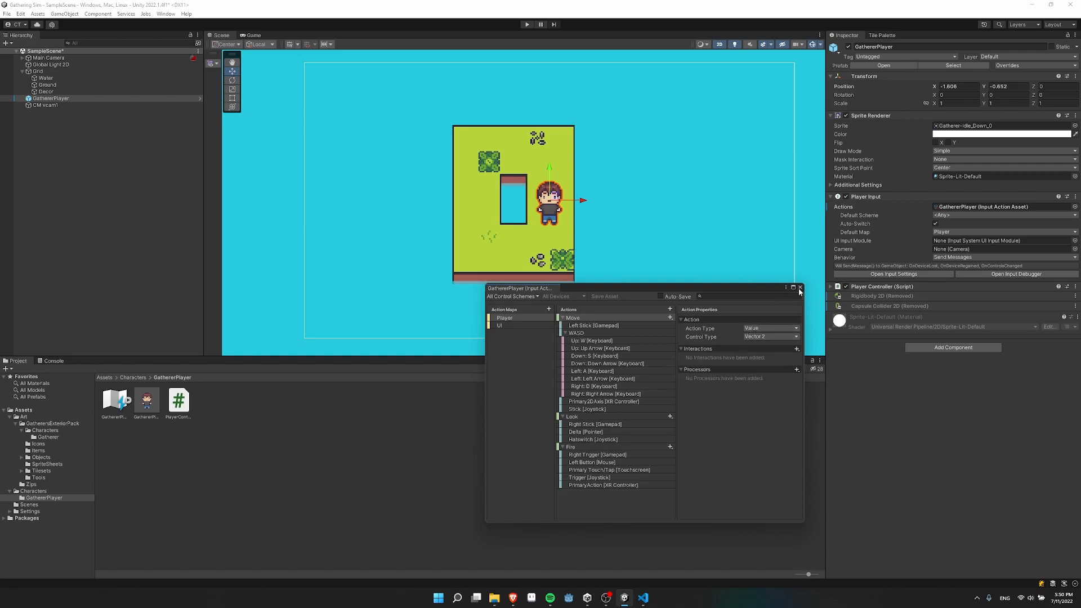
click(799, 288)
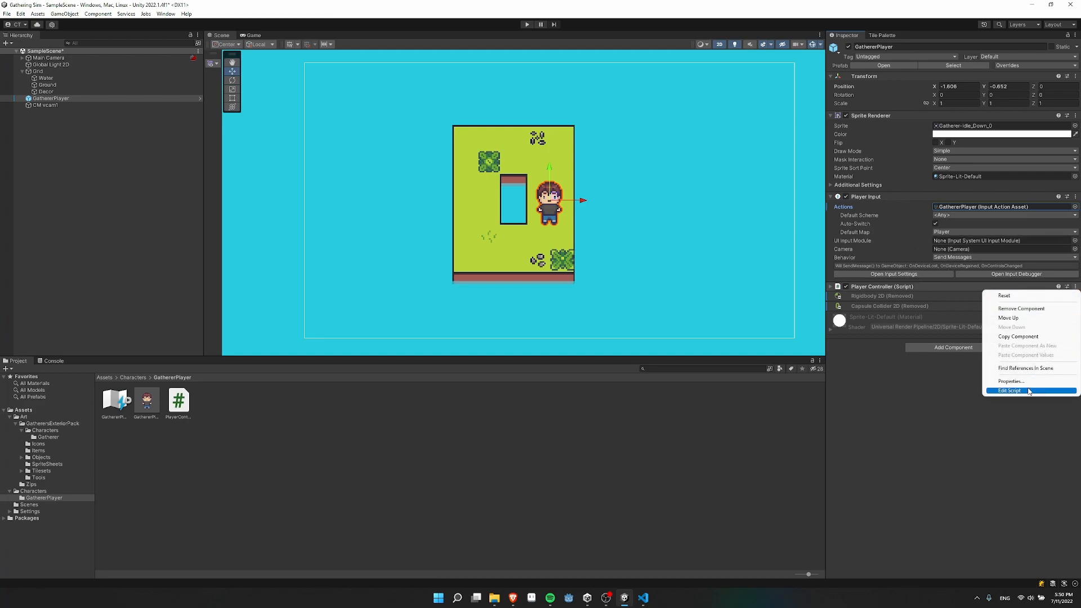
Step: Open PlayerController.cs and rename the moveSpeed field to m_moveSpeed
click(1008, 391)
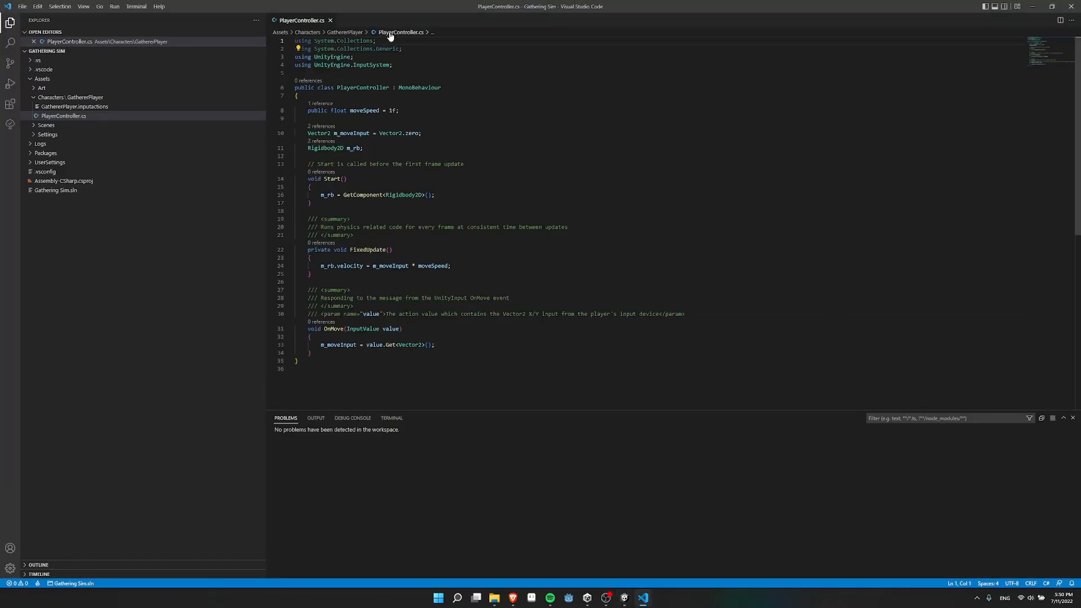
mouse_move(549, 206)
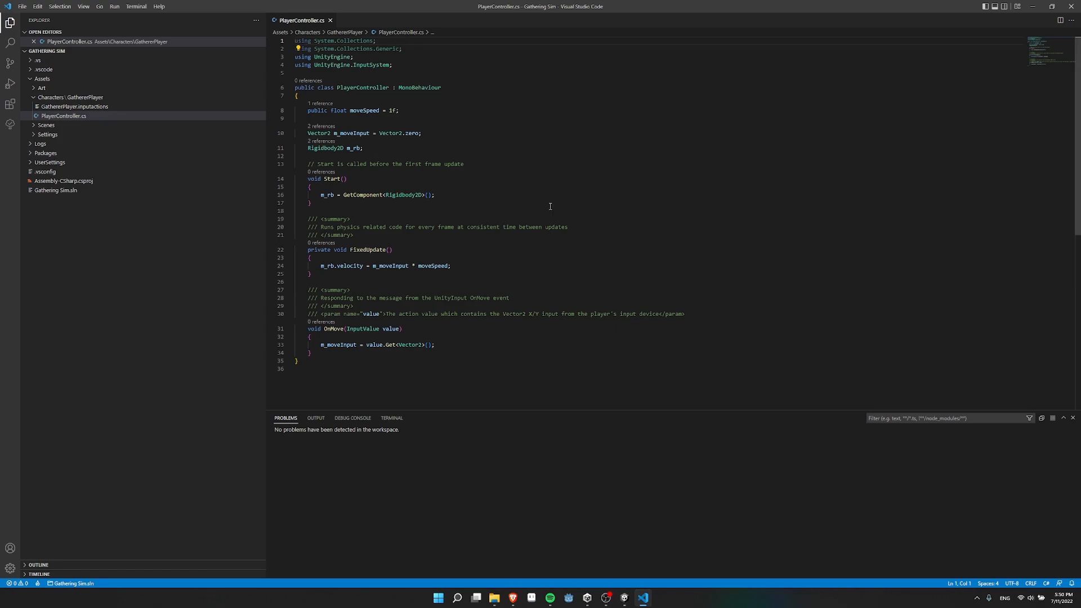
double_click(279, 110)
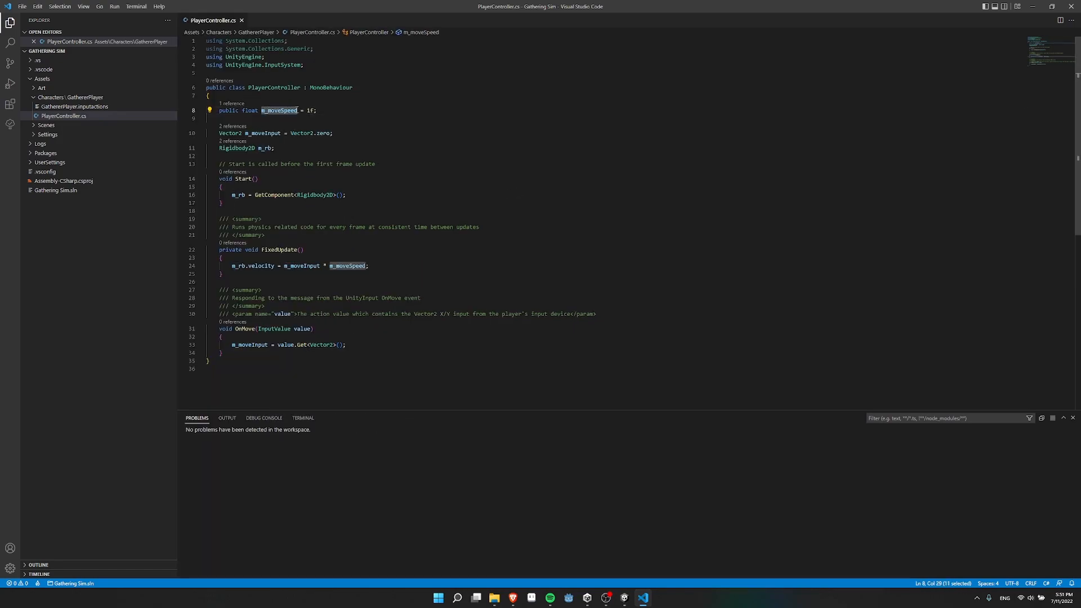
double_click(311, 111)
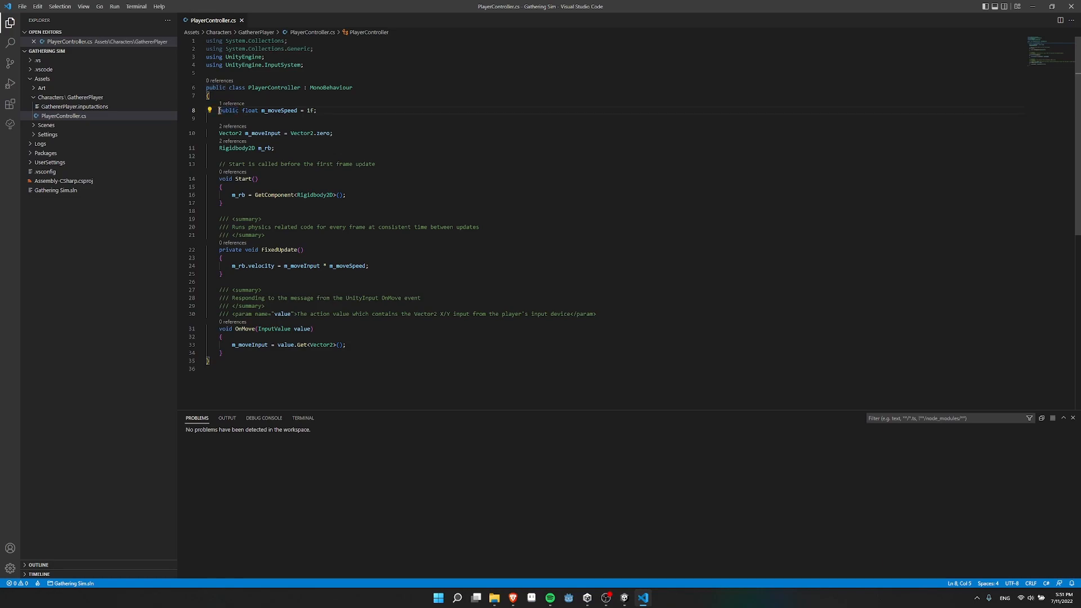
mouse_move(253, 125)
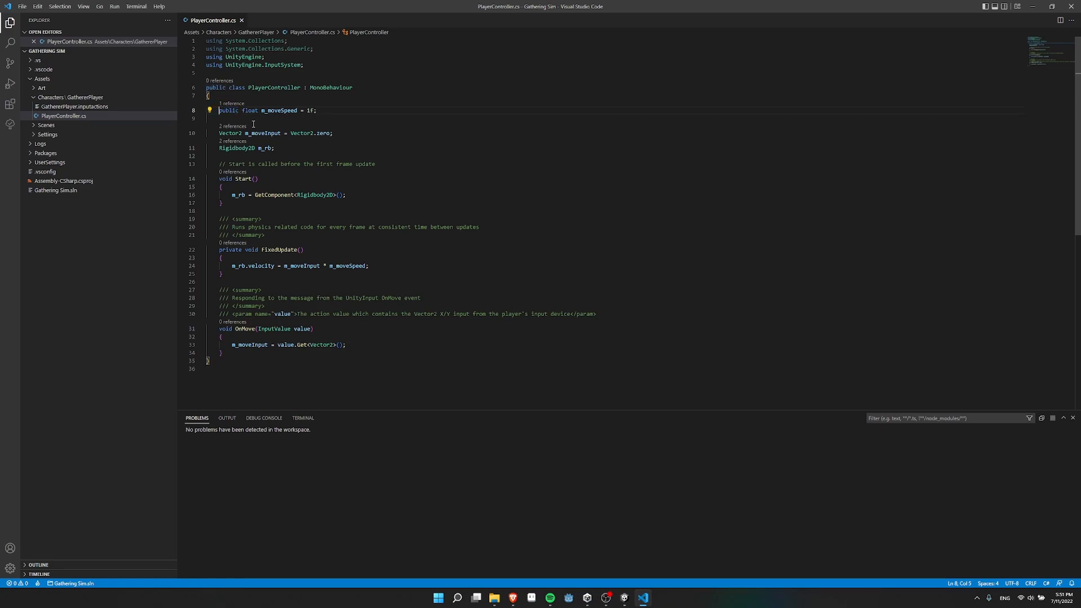
double_click(257, 133)
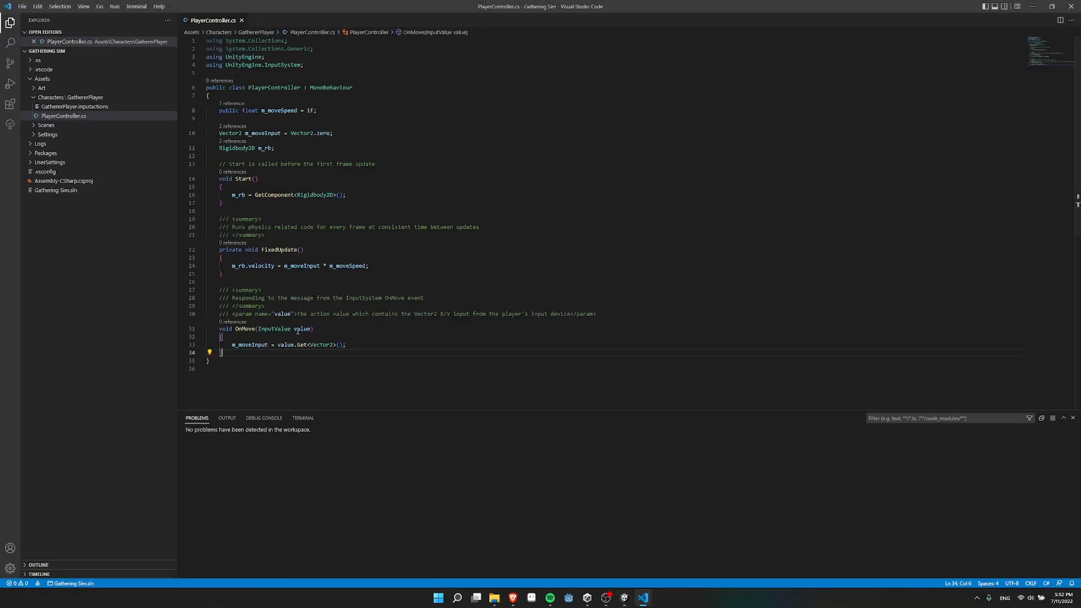
Step: Reword the OnMove summary comment to reference the InputSystem OnMove event
click(237, 329)
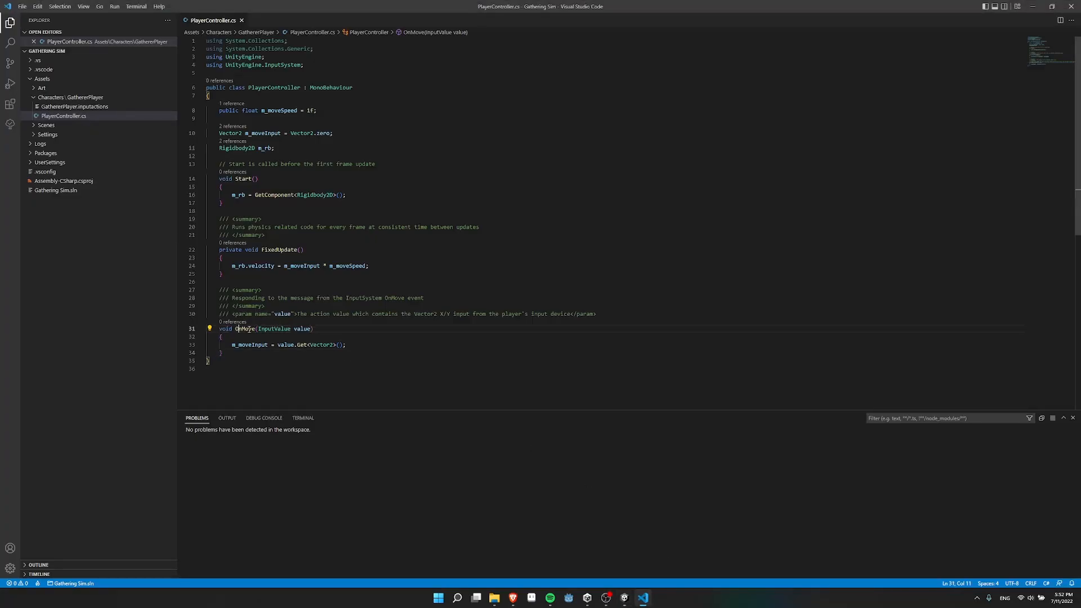
double_click(275, 328)
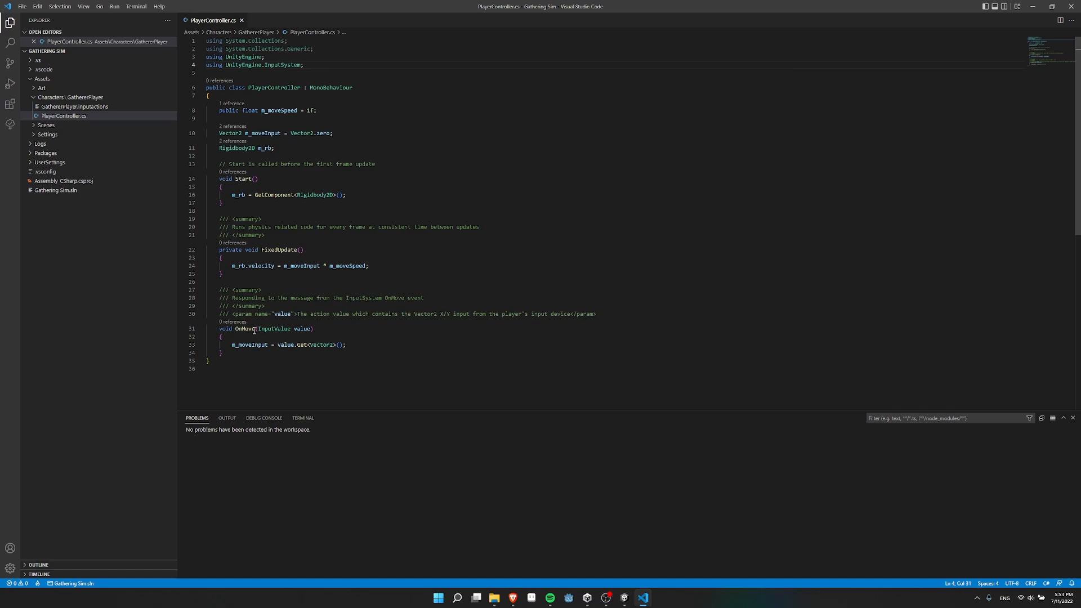
double_click(272, 329)
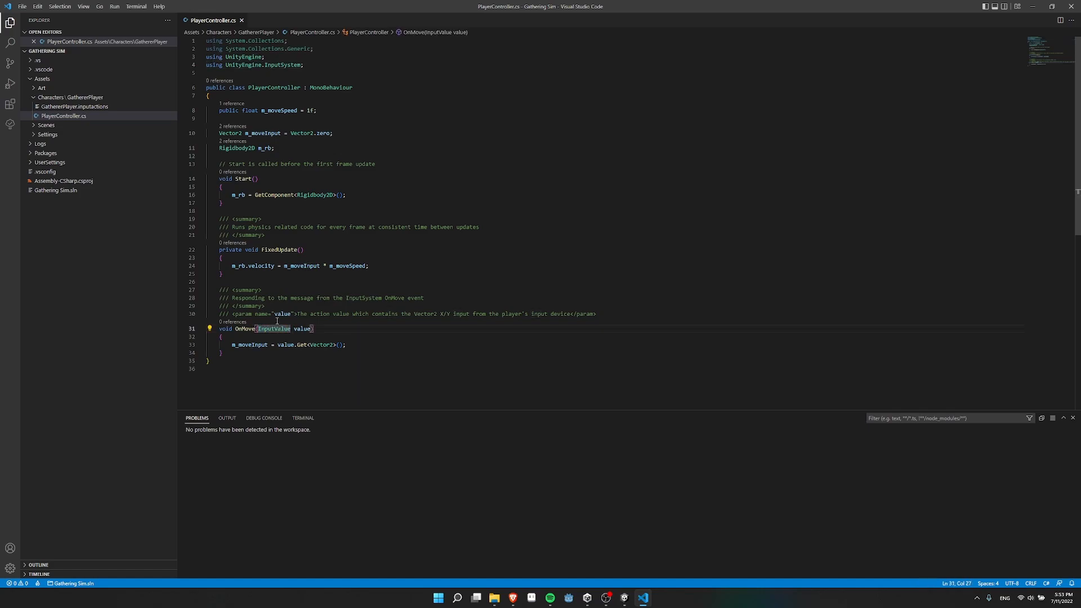
click(304, 64)
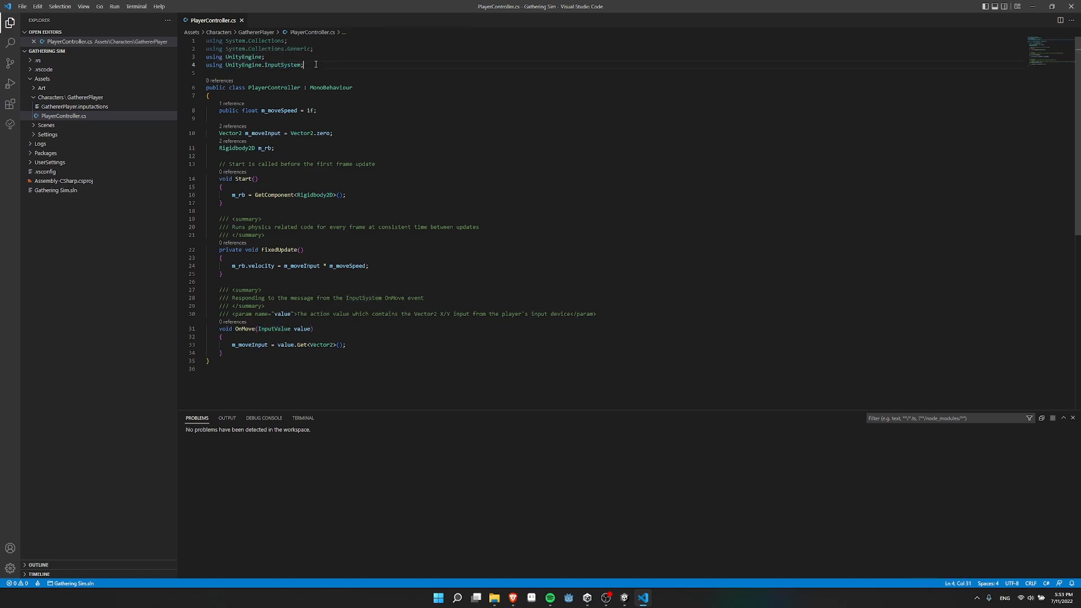
double_click(300, 329)
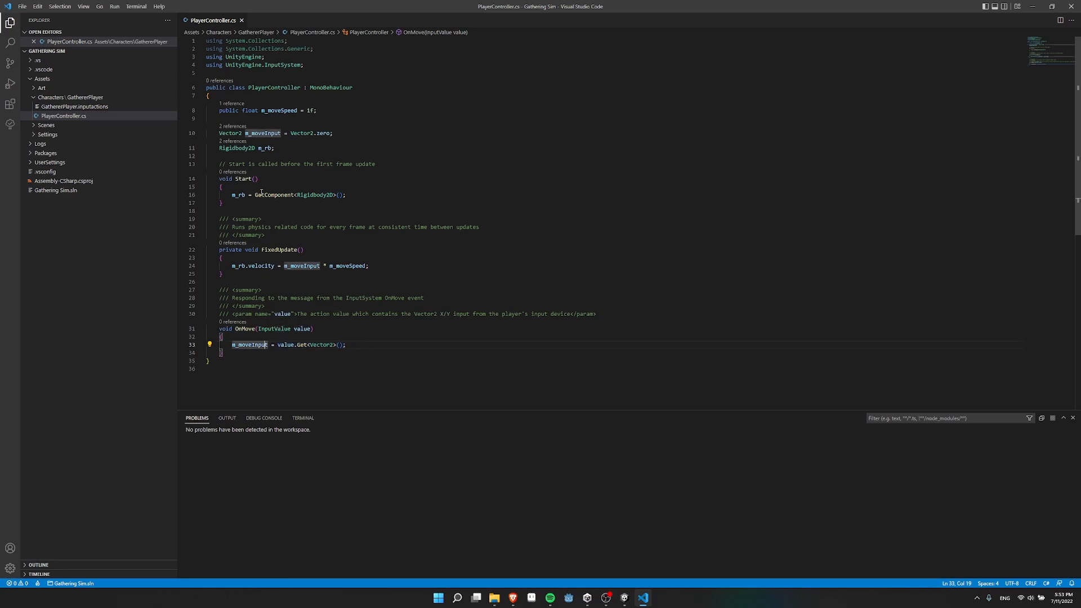
mouse_move(277, 110)
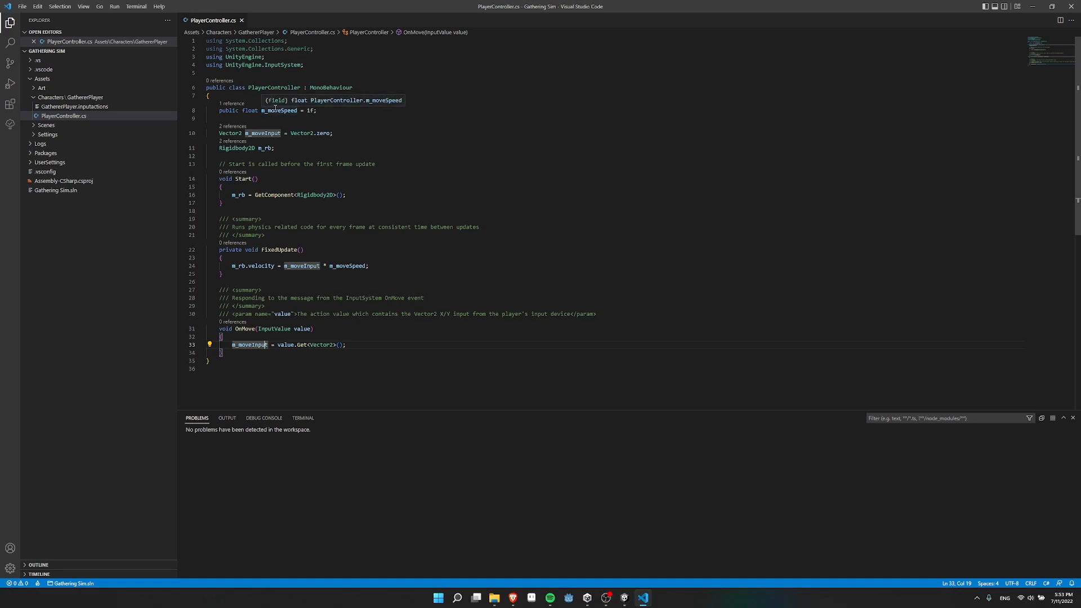
mouse_move(237, 147)
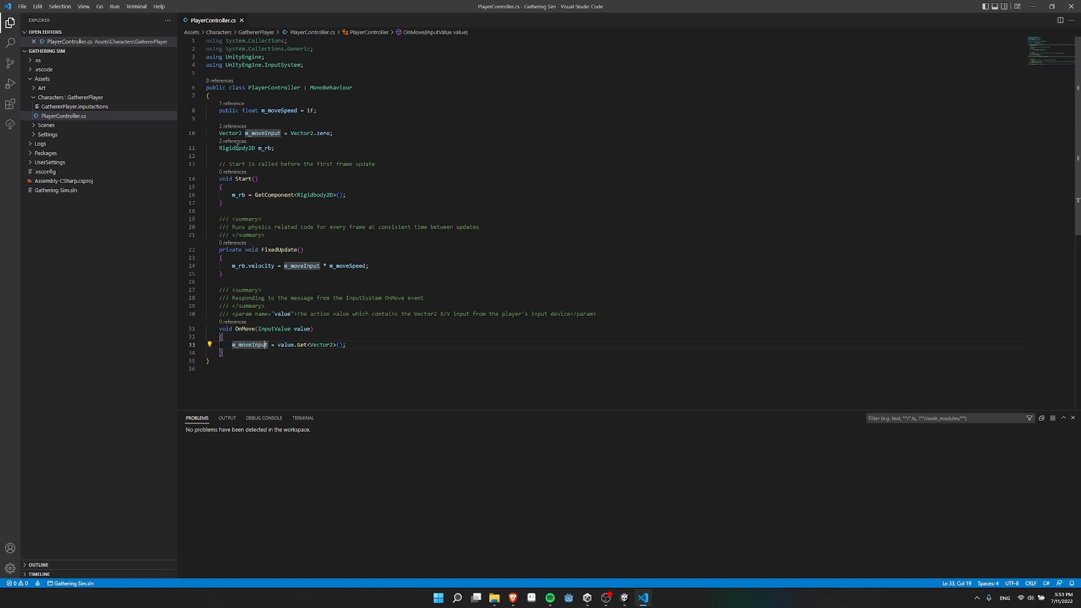
Step: Add the Rigidbody2D fetch in Start, m_rb.velocity in FixedUpdate, and value.Get<Vector2>() in OnMove
double_click(245, 148)
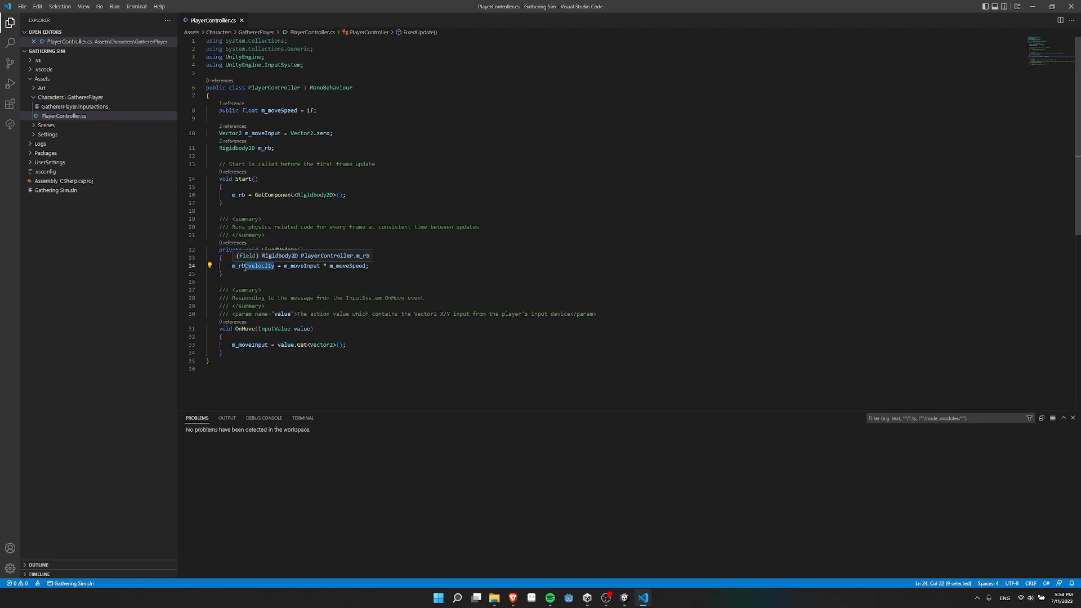
mouse_move(246, 269)
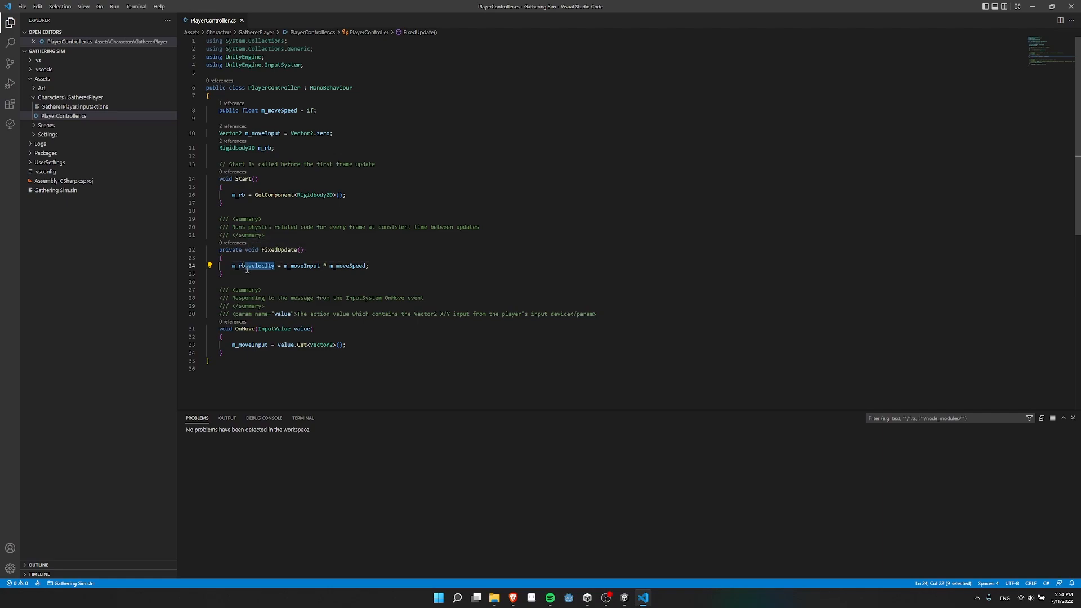
mouse_move(285, 265)
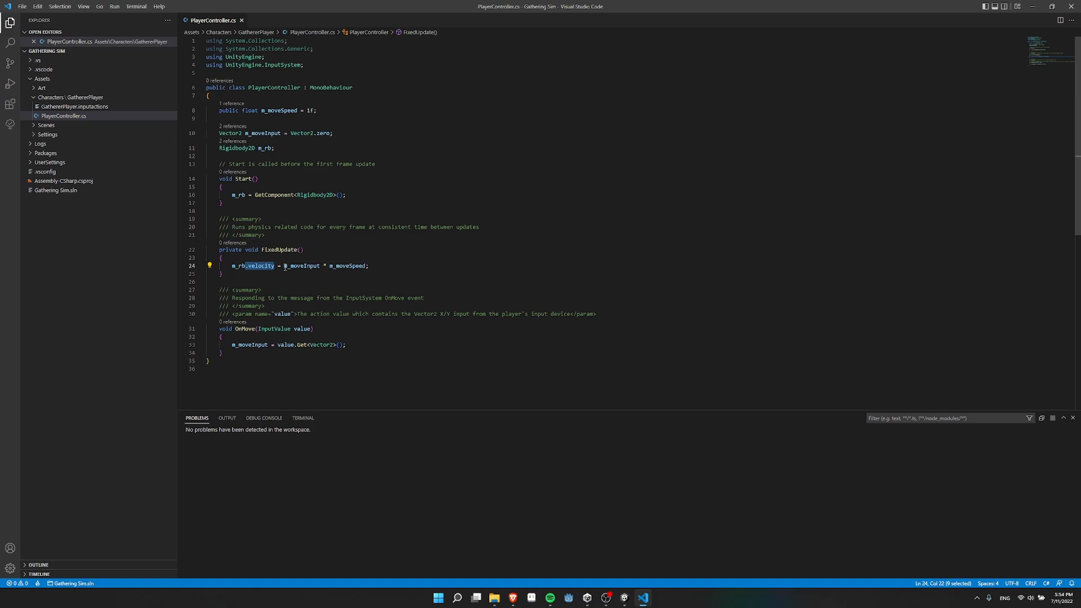
click(330, 265)
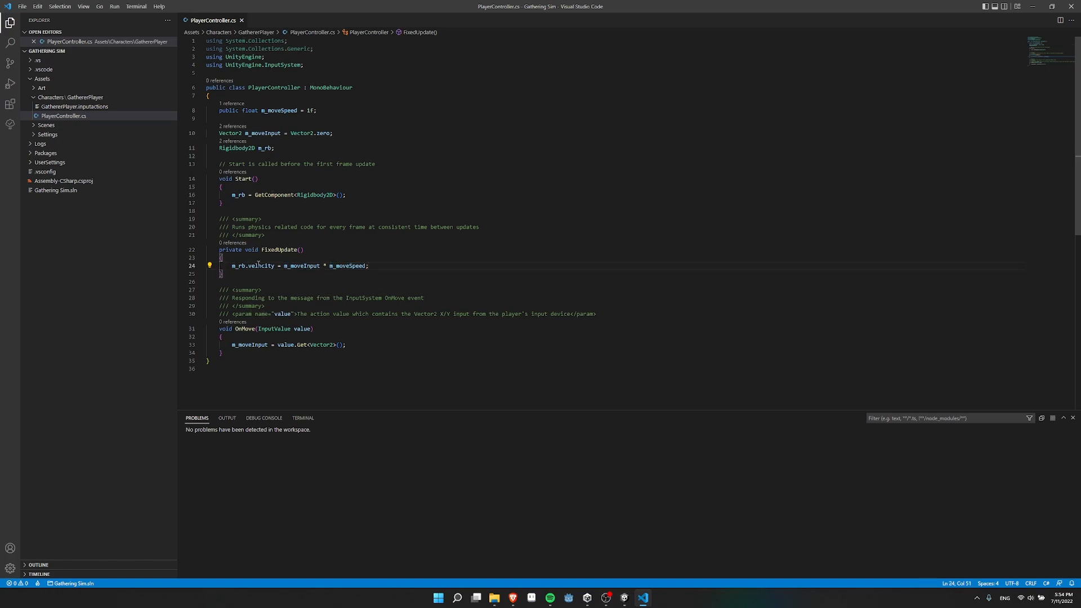
double_click(260, 265)
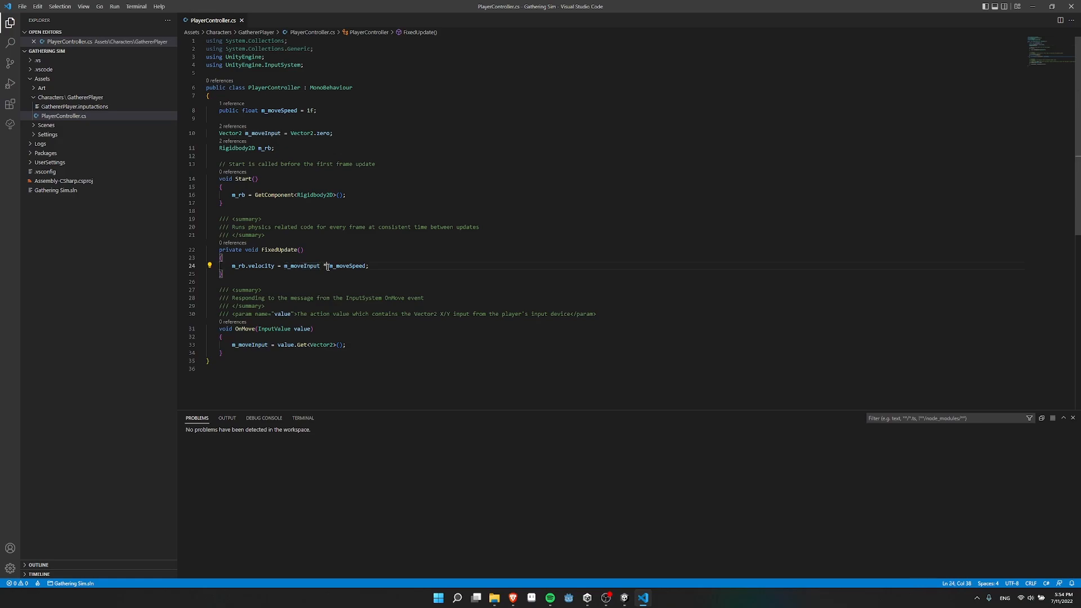
click(322, 144)
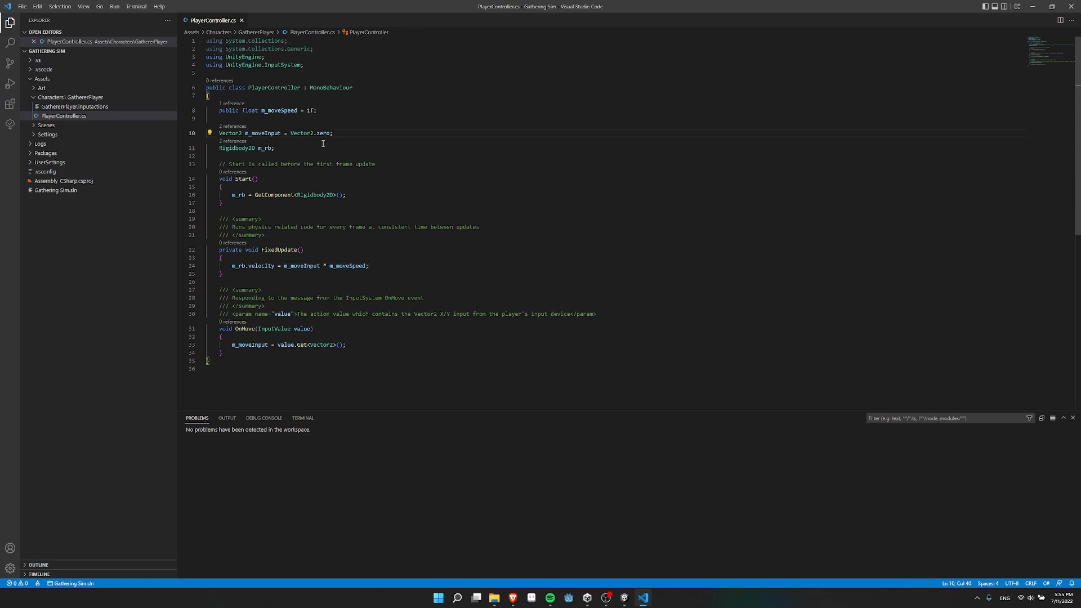
mouse_move(288, 210)
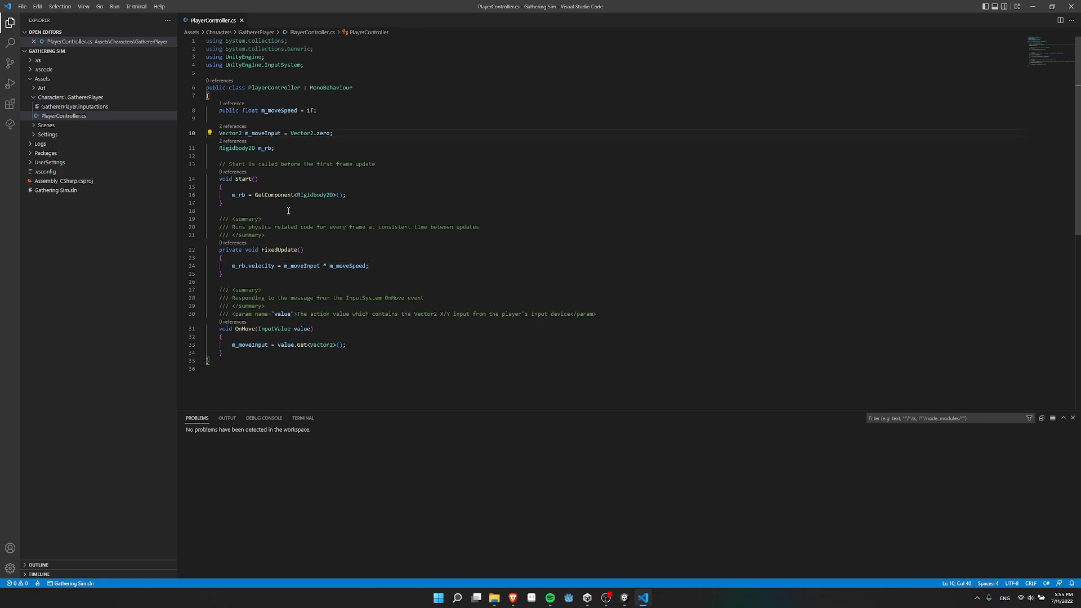
mouse_move(265, 133)
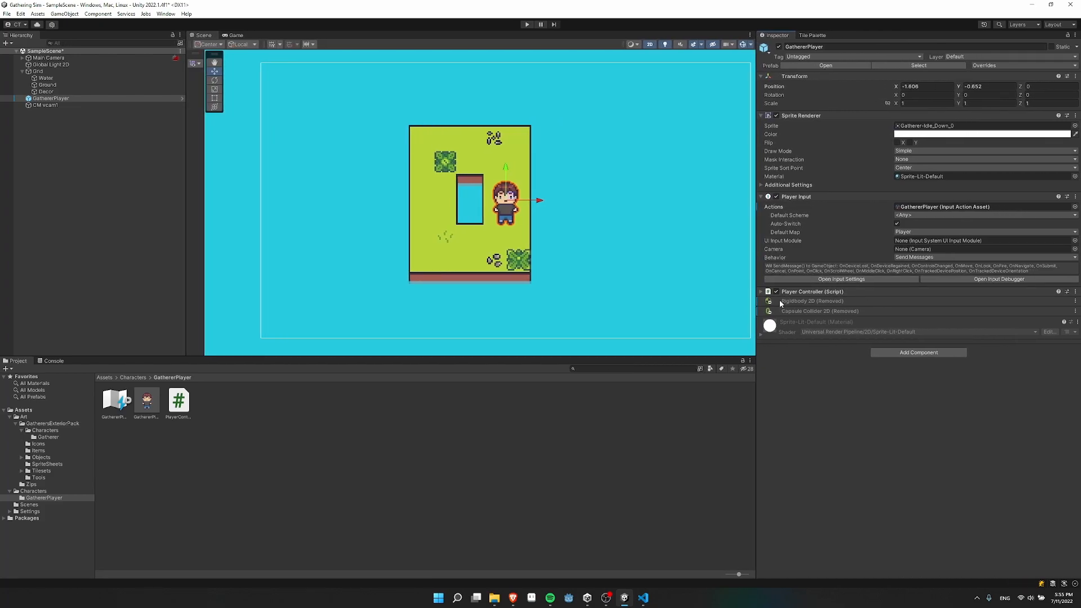
mouse_move(793, 316)
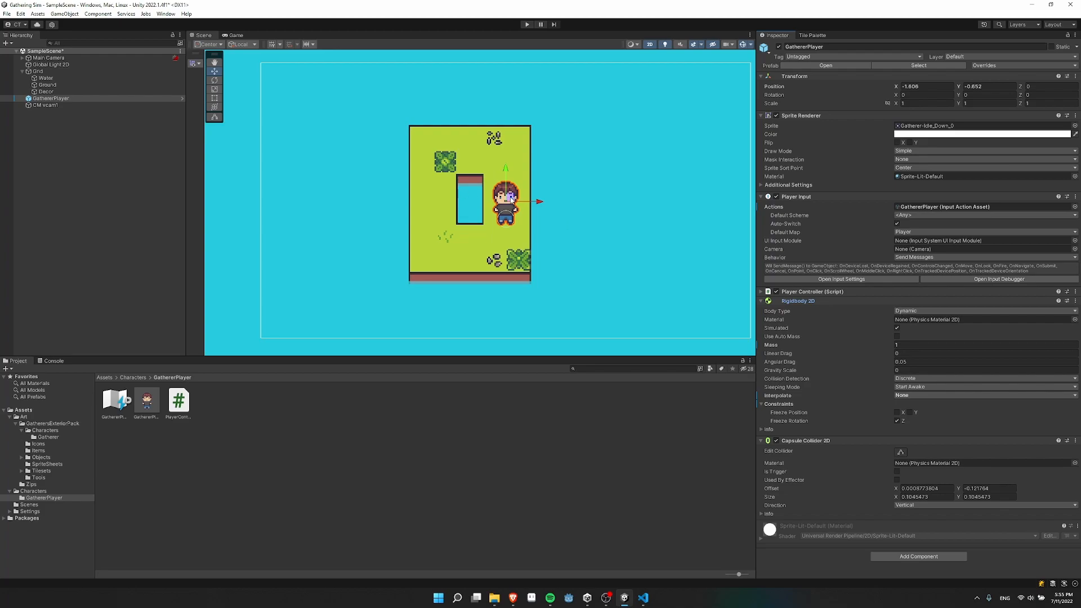
mouse_move(555, 223)
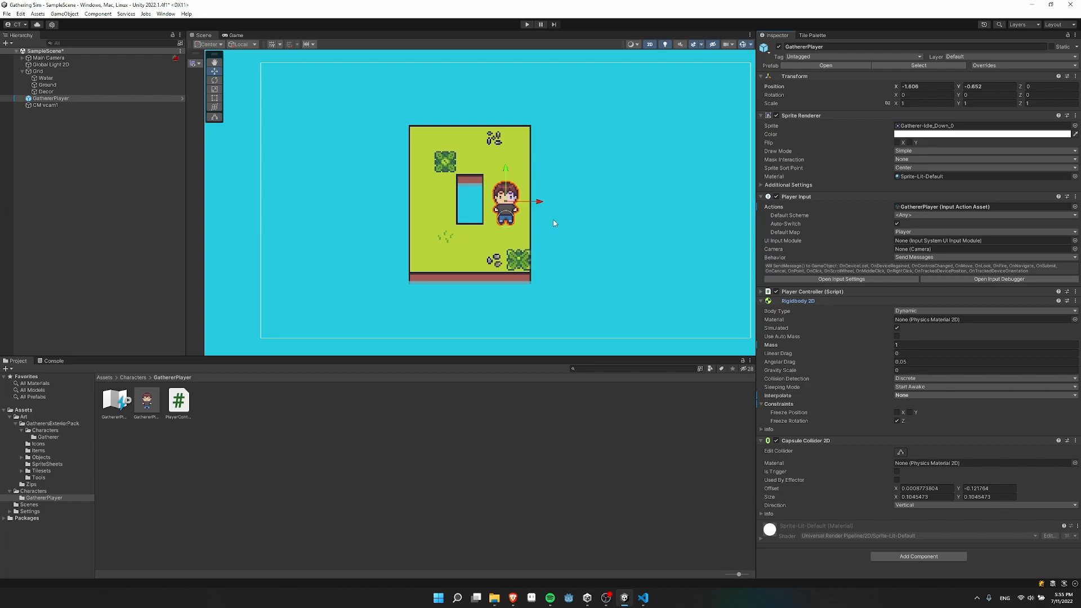
mouse_move(603, 276)
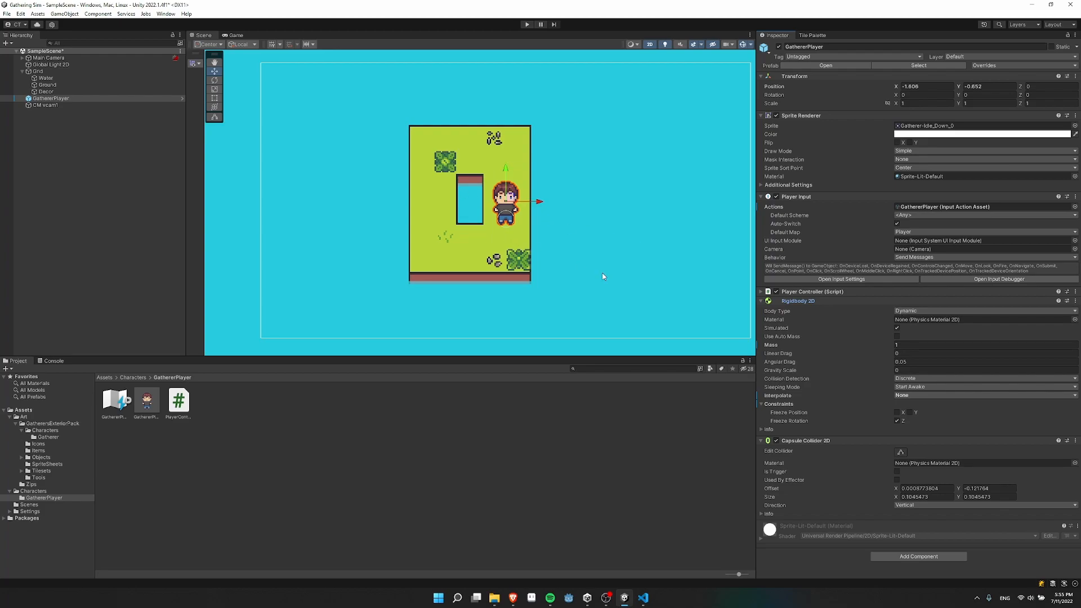
mouse_move(774, 426)
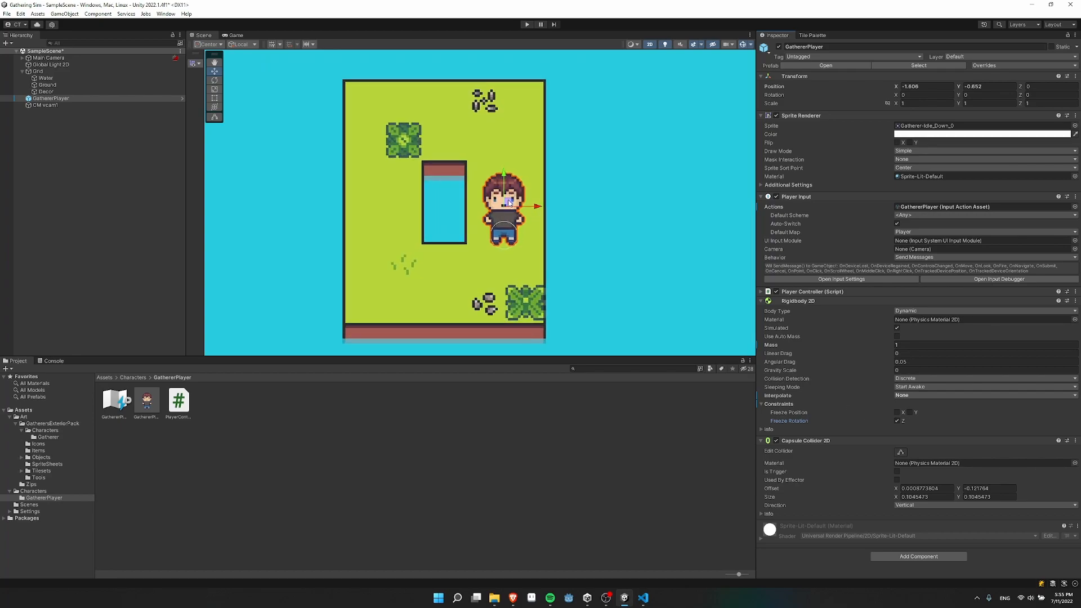
mouse_move(900, 451)
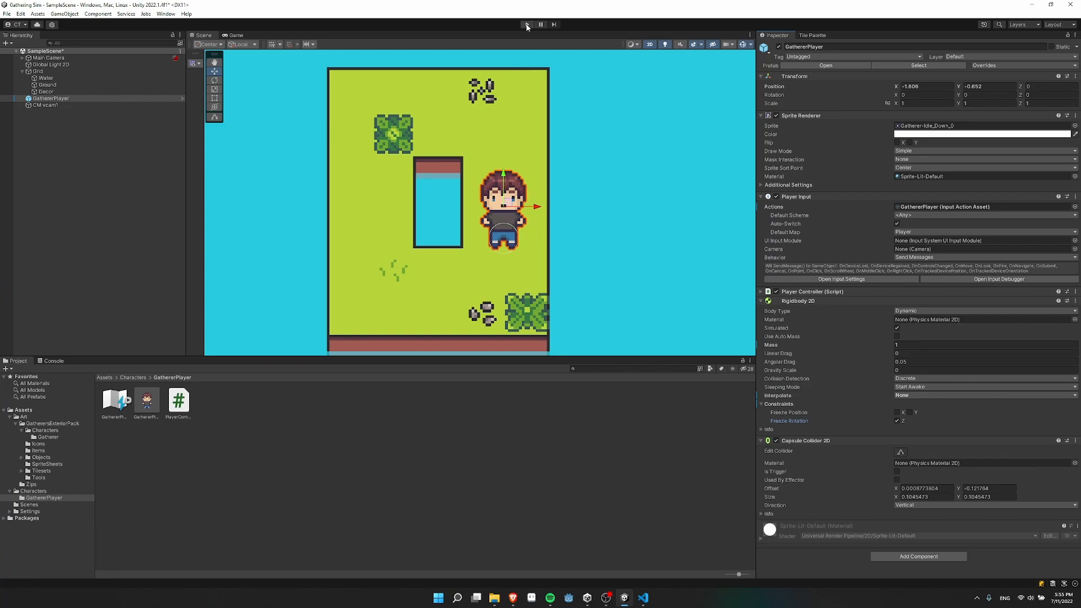
Step: Play-test movement, shrink the capsule collider to about 0.1 at offset -0.109, and retest
click(526, 24)
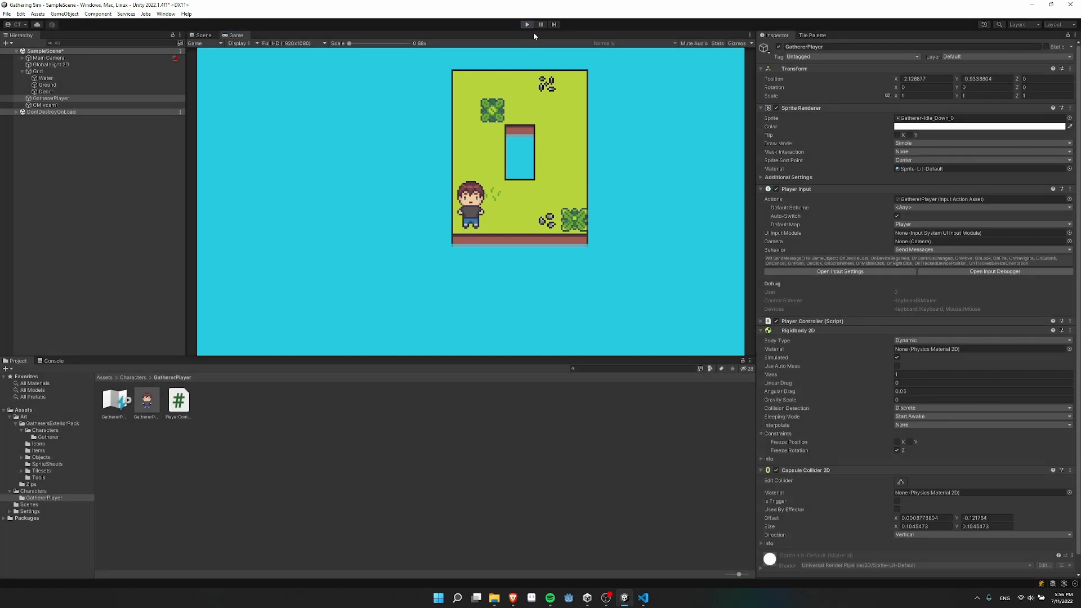
click(202, 35)
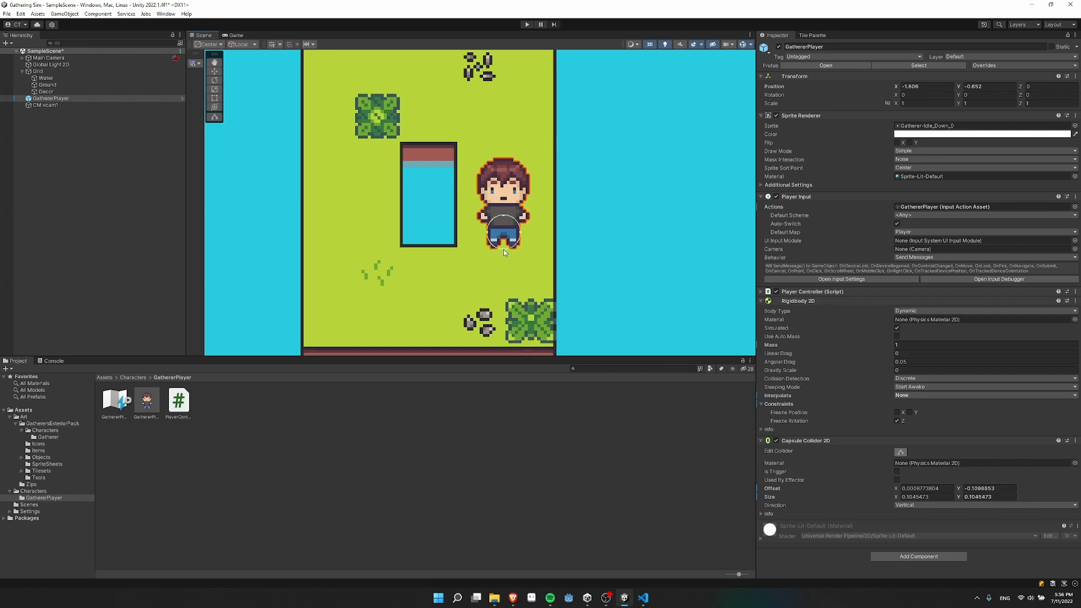
click(525, 24)
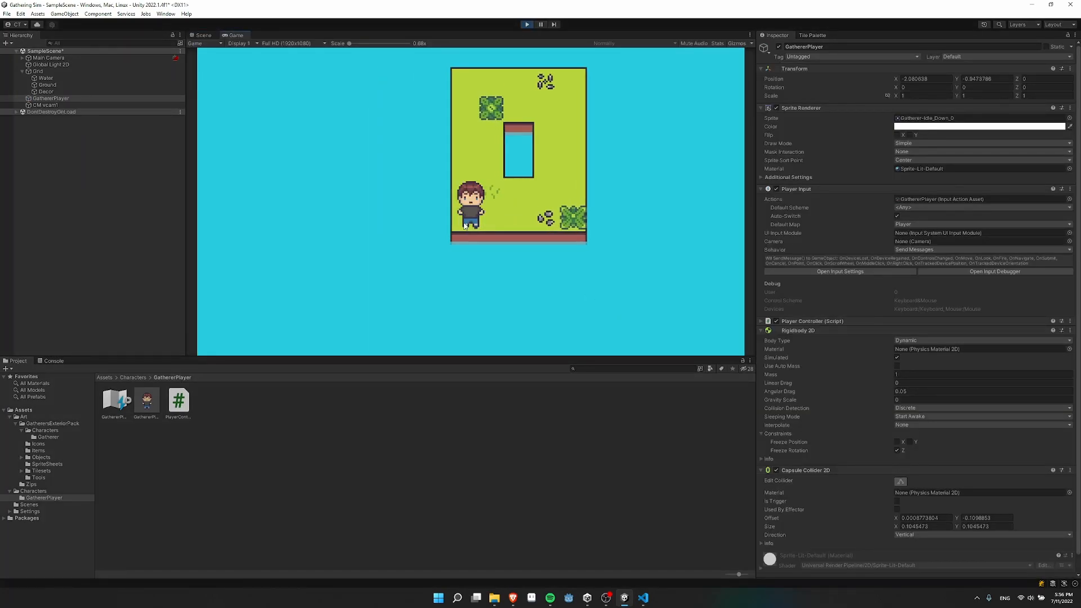
click(203, 34)
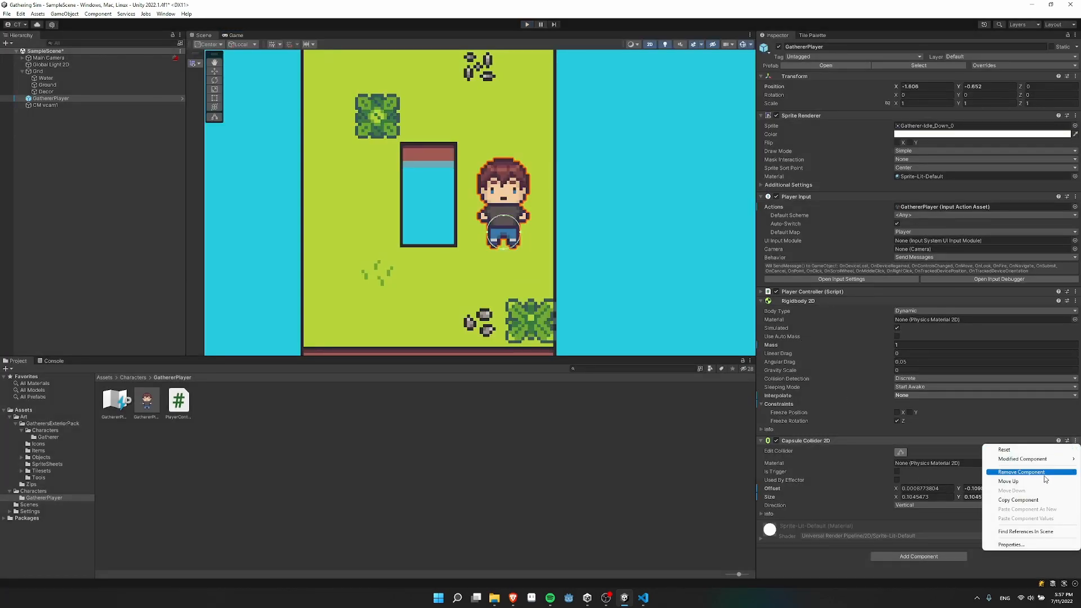
click(1021, 471)
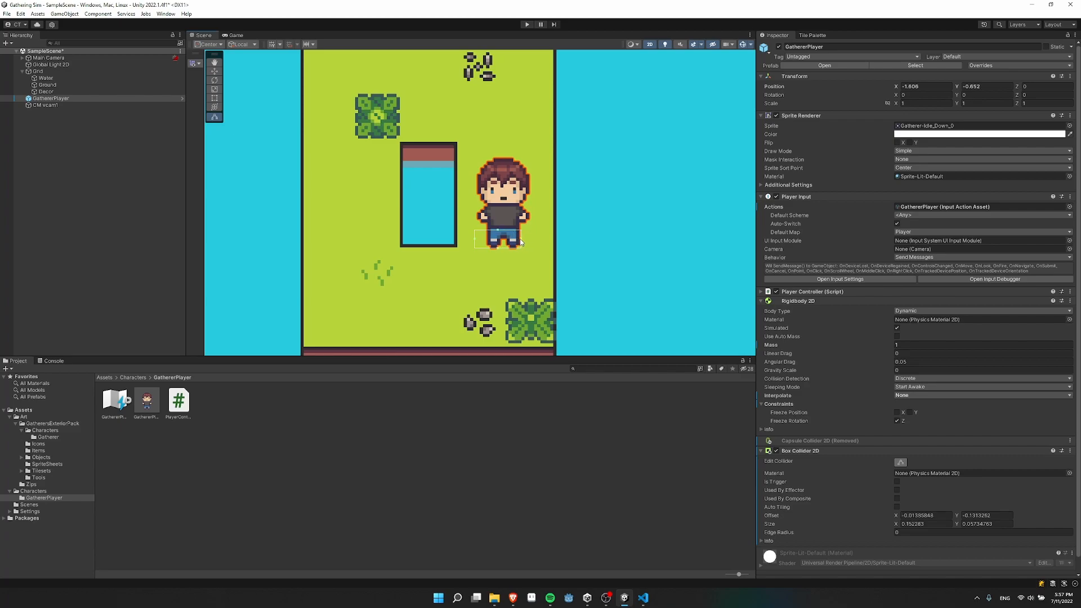
click(526, 25)
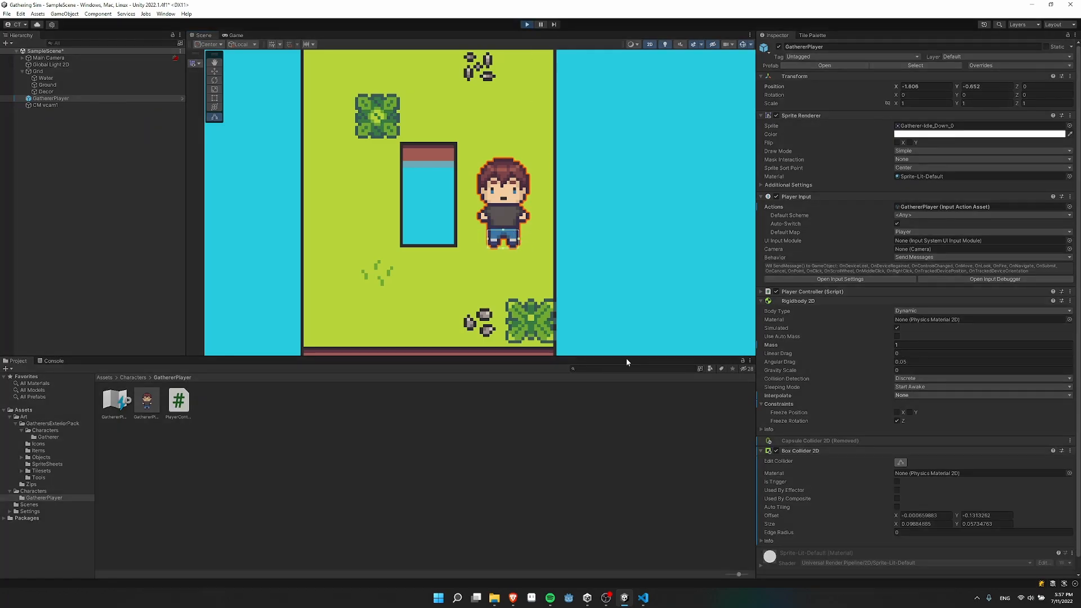
click(525, 24)
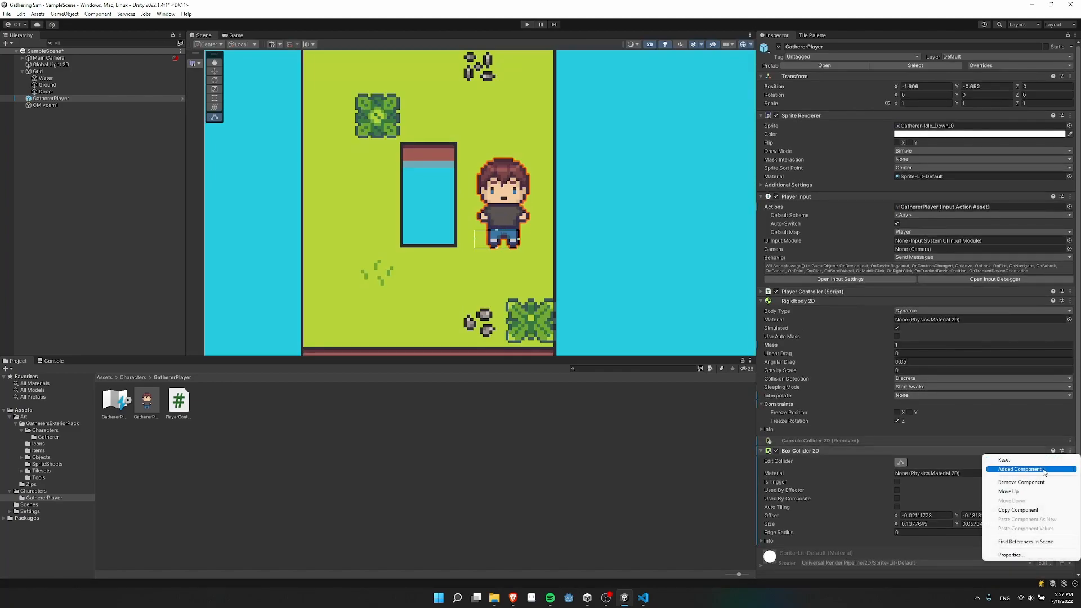
click(1019, 482)
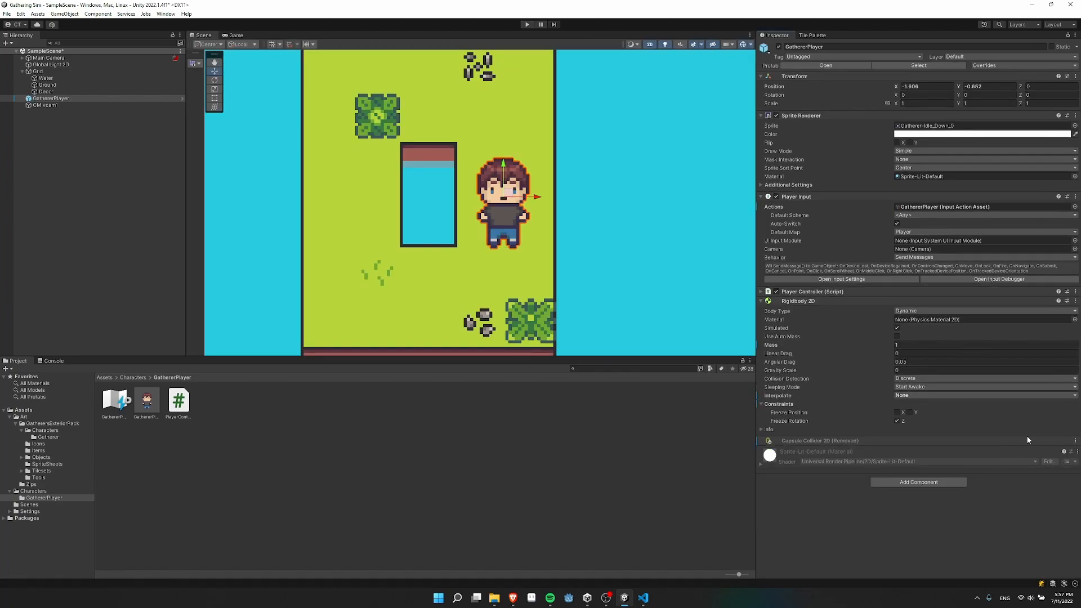
click(526, 25)
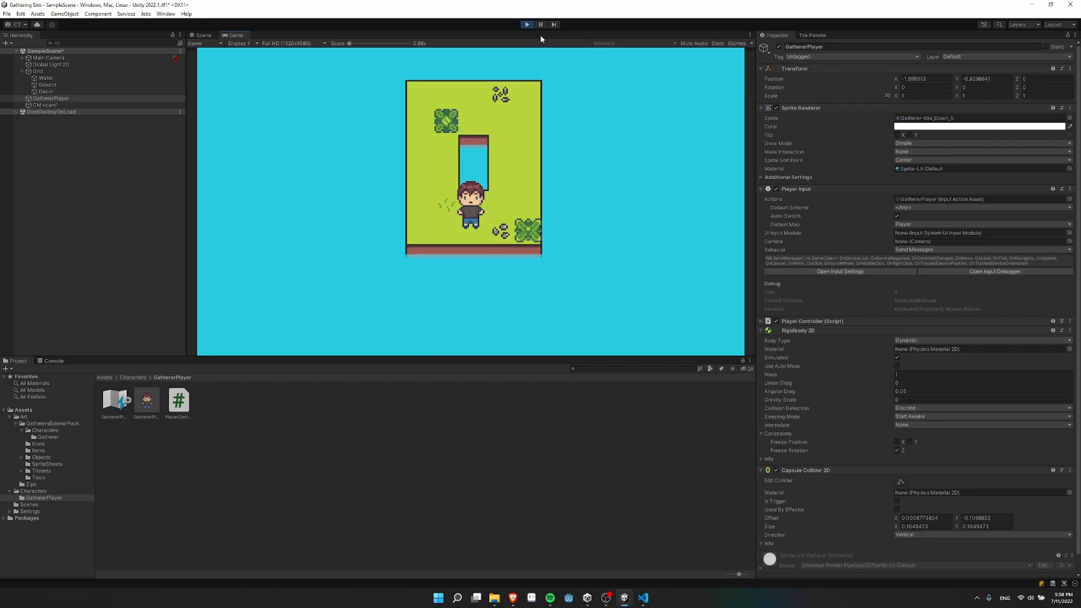
click(45, 105)
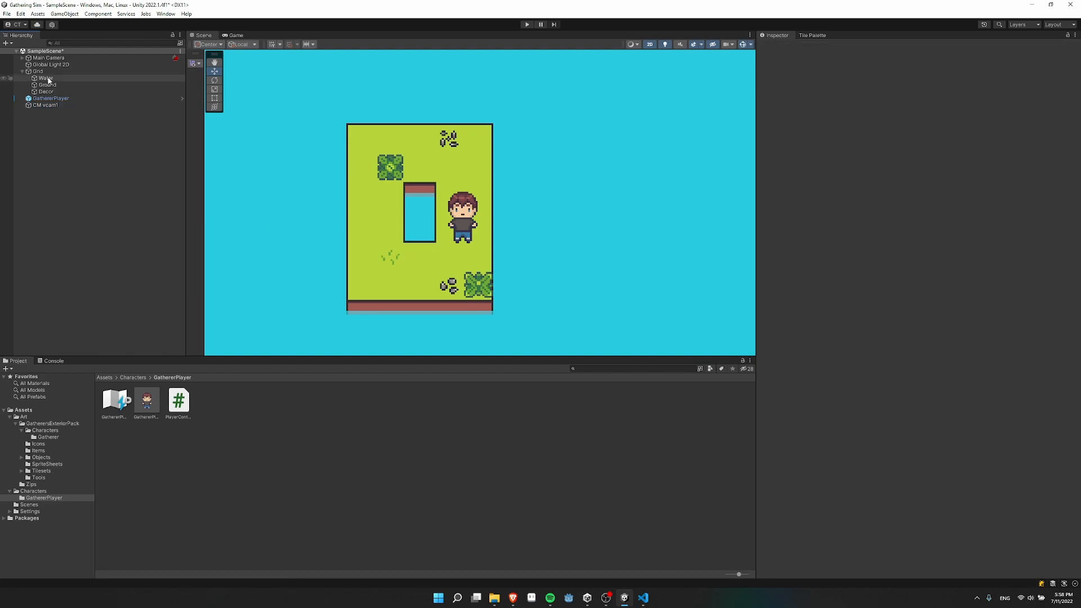
Step: Add a Tilemap Collider 2D to the Water tilemap, comparing it with Ground and Decor
click(45, 78)
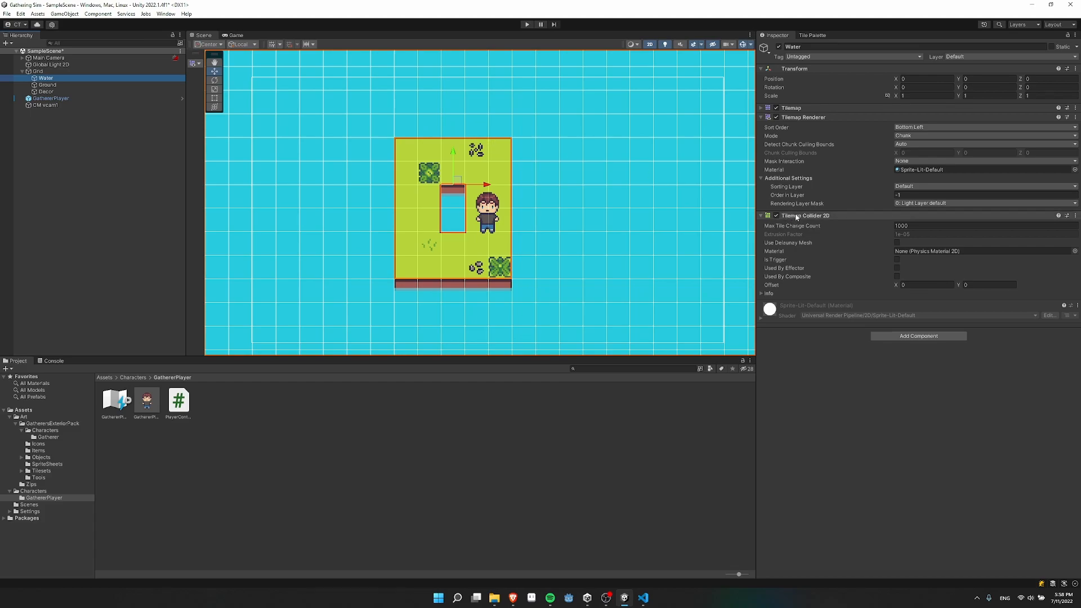
mouse_move(799, 221)
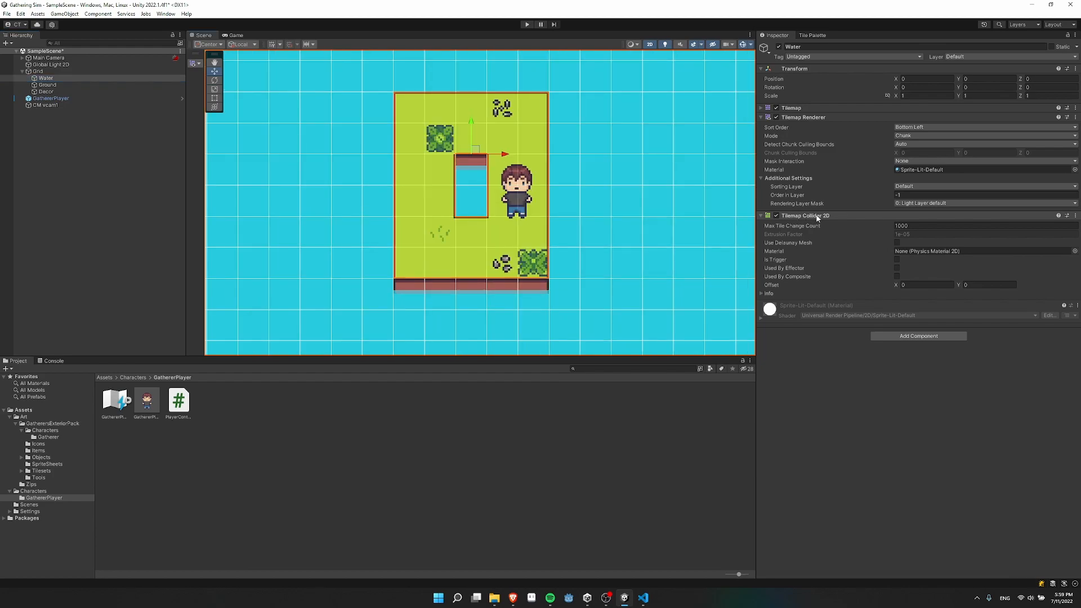
mouse_move(599, 319)
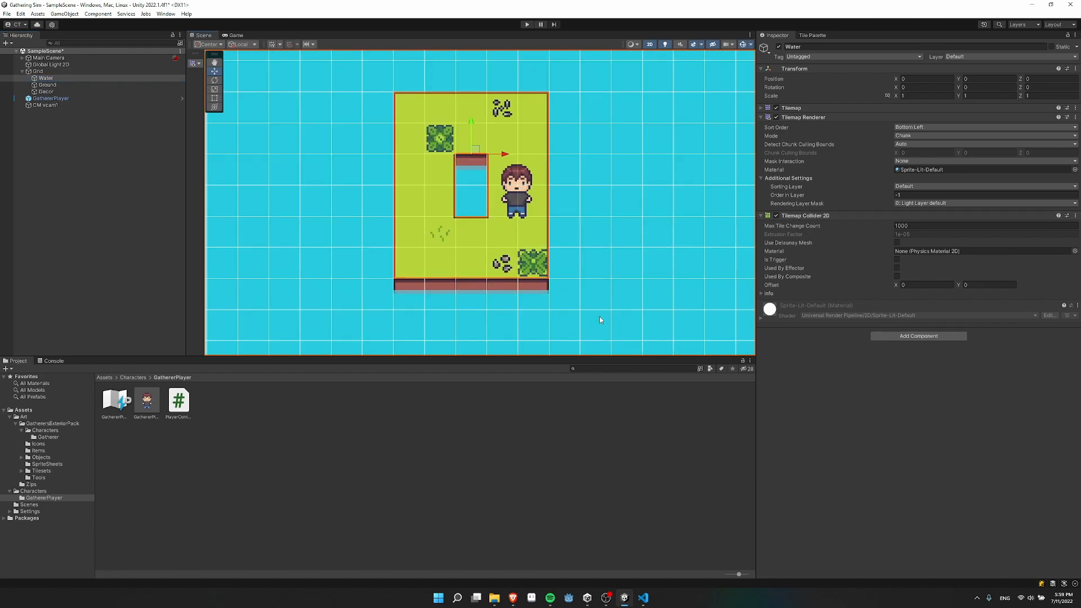
click(47, 85)
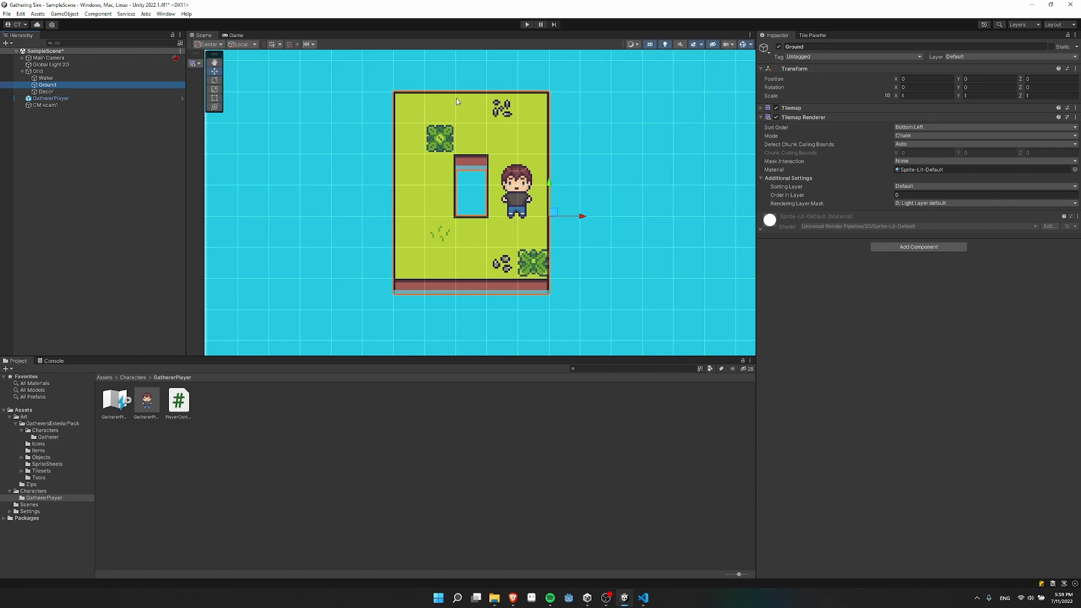
click(46, 91)
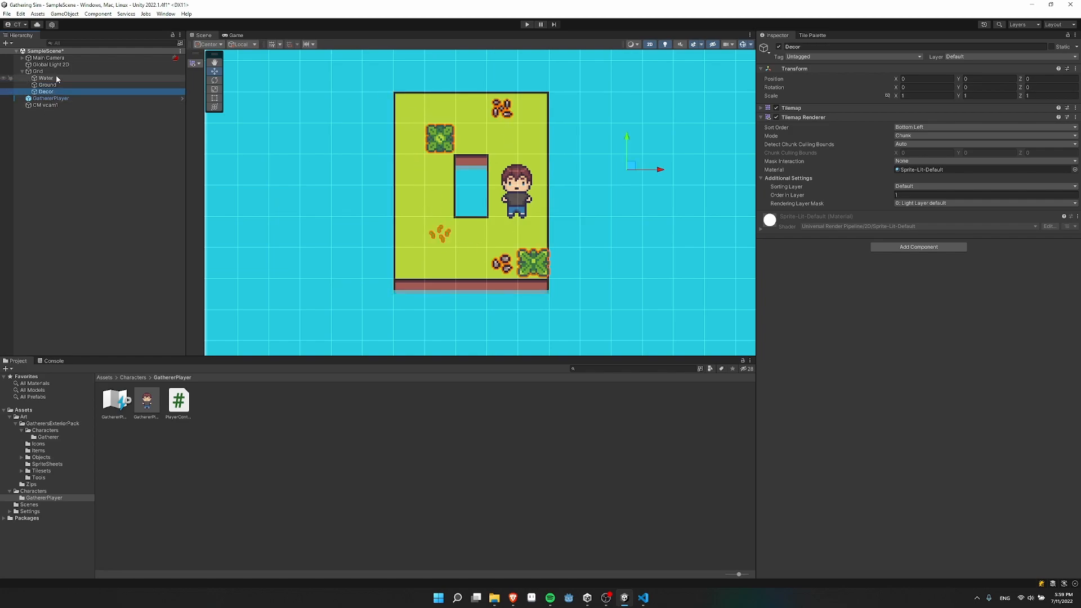
click(46, 78)
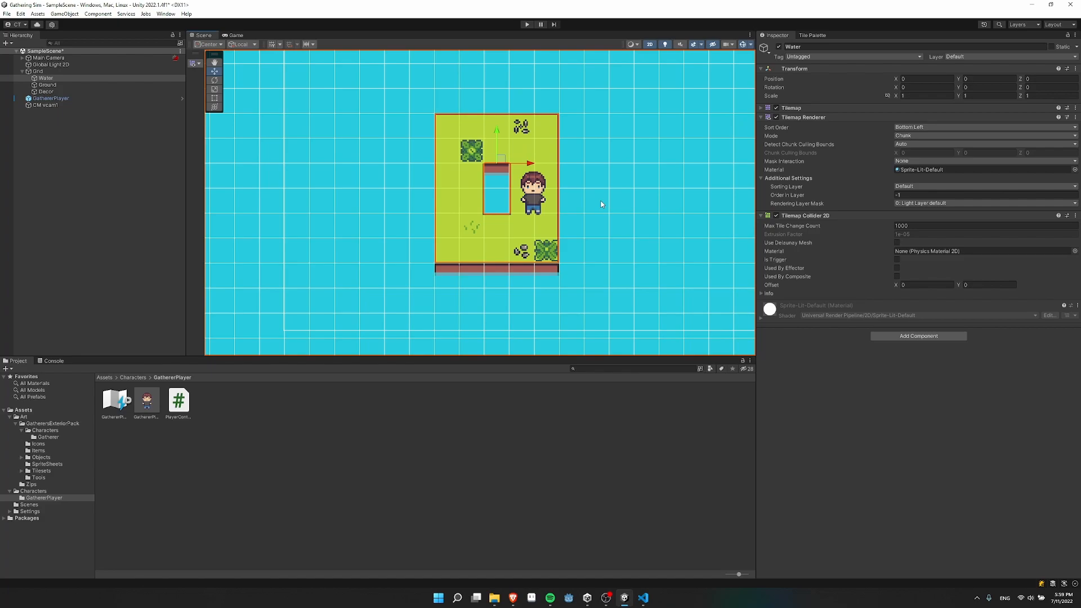
scroll(down, 3)
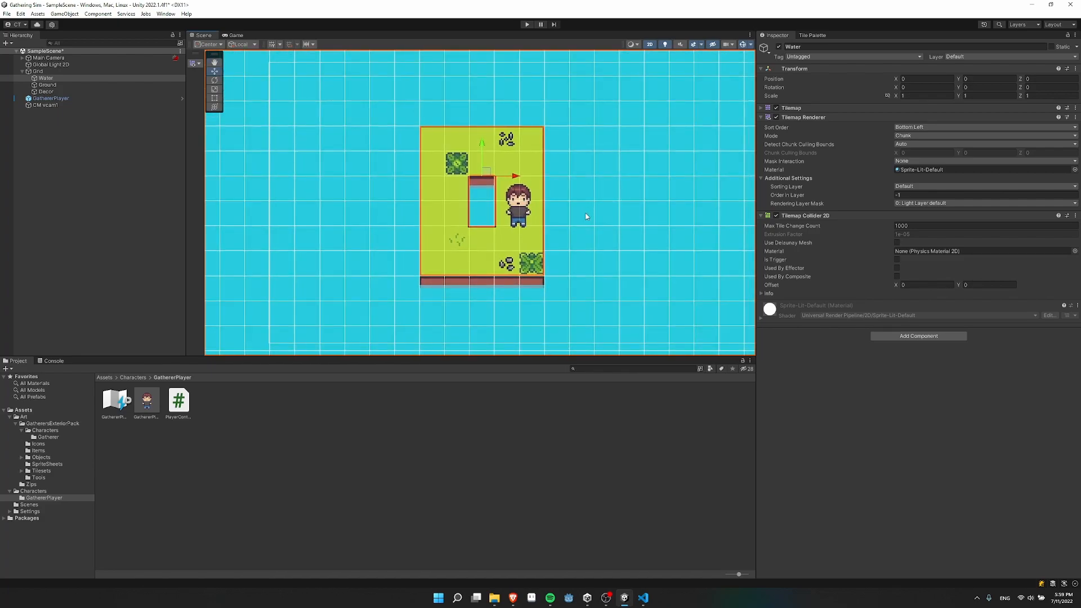